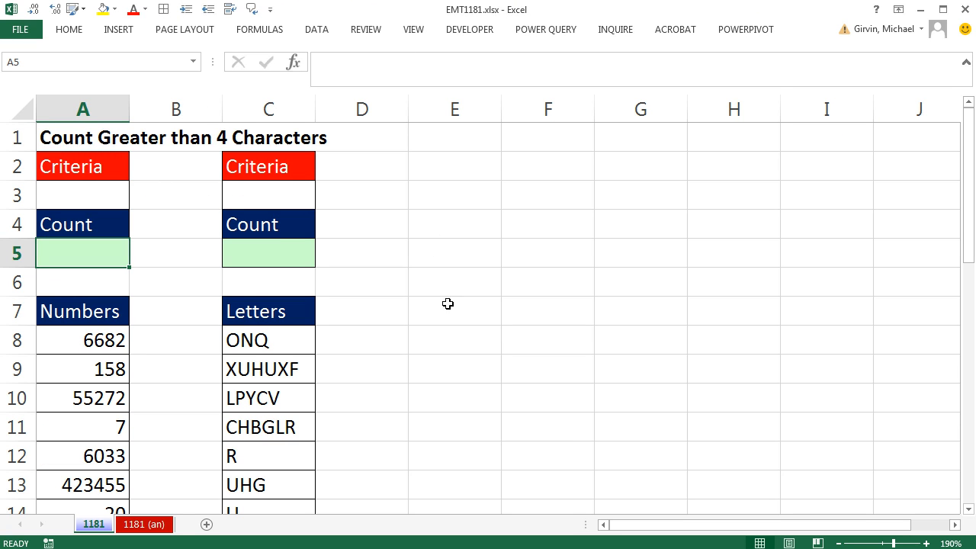
pyautogui.moveTo(137, 192)
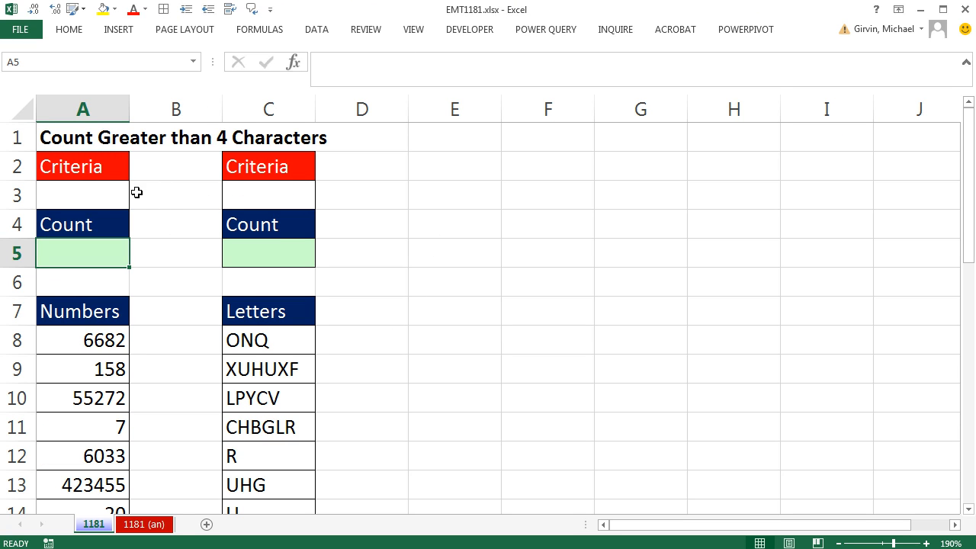
pyautogui.moveTo(146, 198)
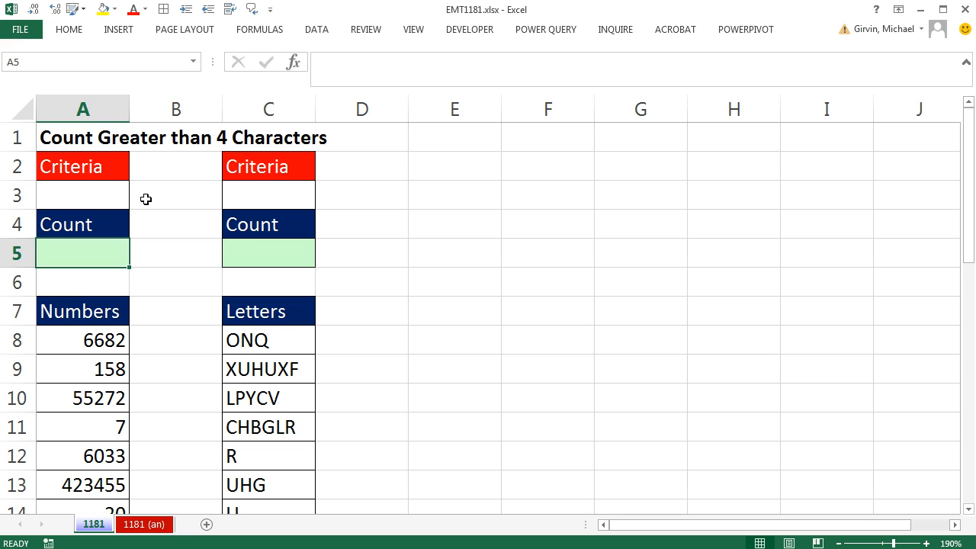
pyautogui.moveTo(244, 272)
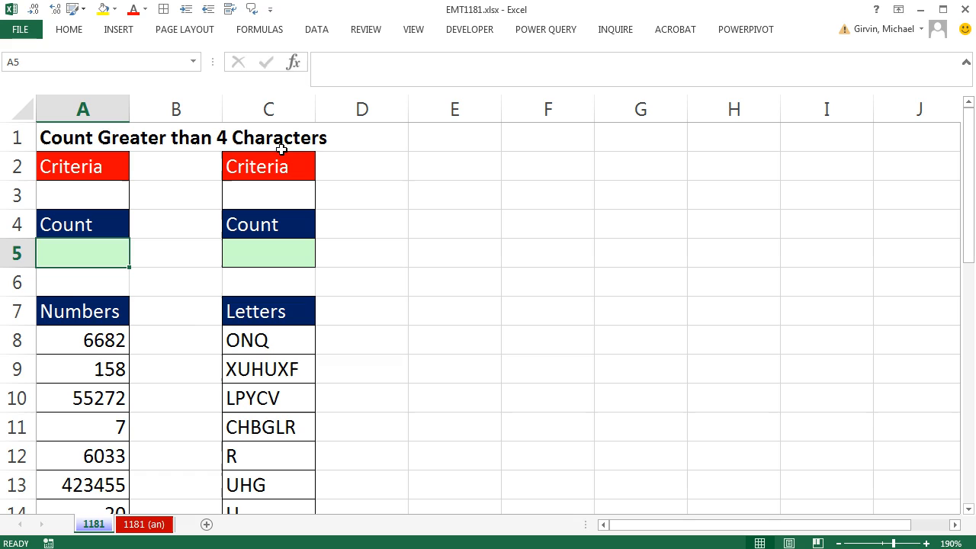
pyautogui.moveTo(67, 322)
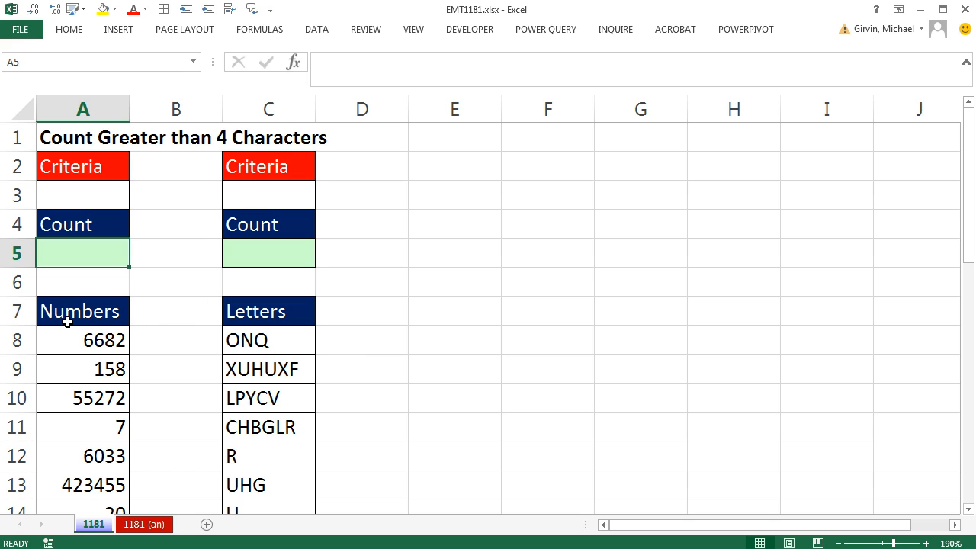
pyautogui.moveTo(71, 421)
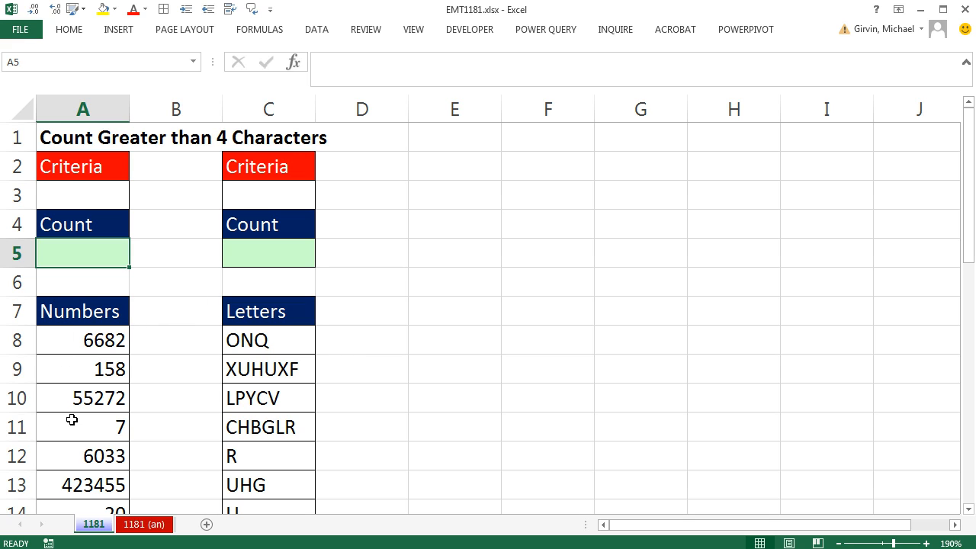
pyautogui.moveTo(129, 339)
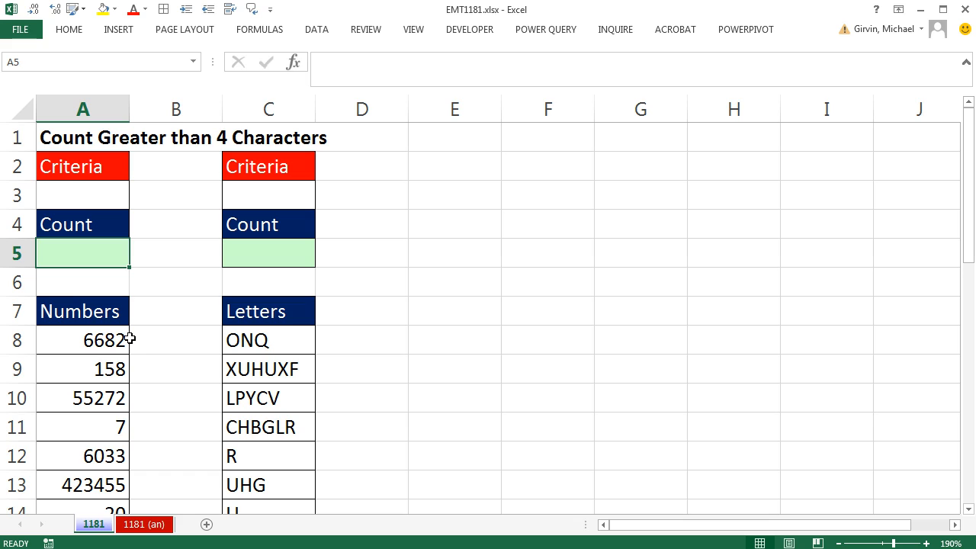
pyautogui.moveTo(203, 373)
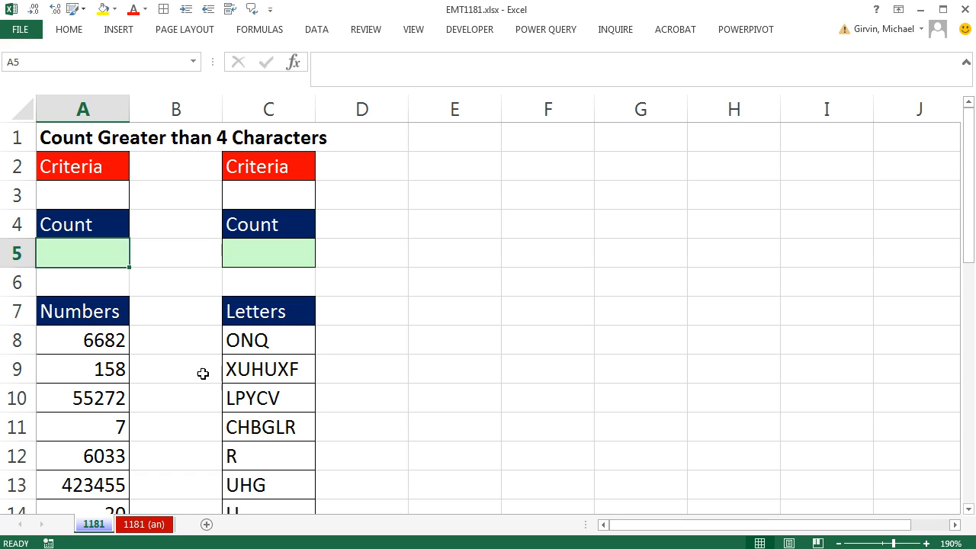
pyautogui.moveTo(287, 411)
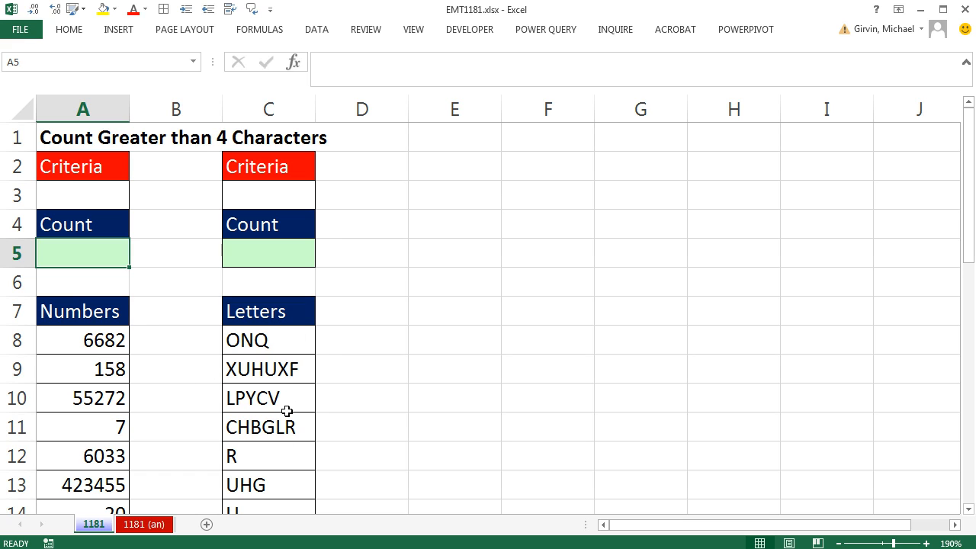
pyautogui.moveTo(372, 348)
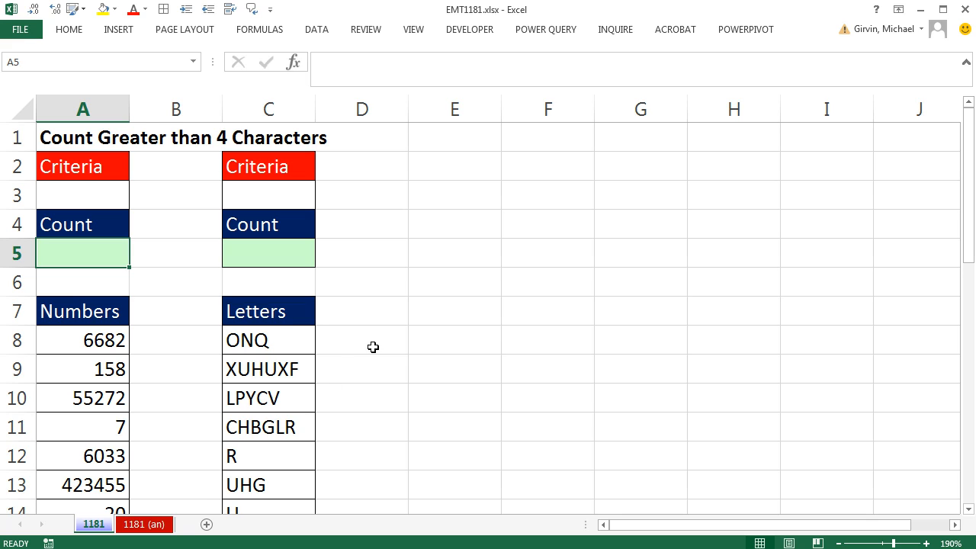
pyautogui.moveTo(326, 412)
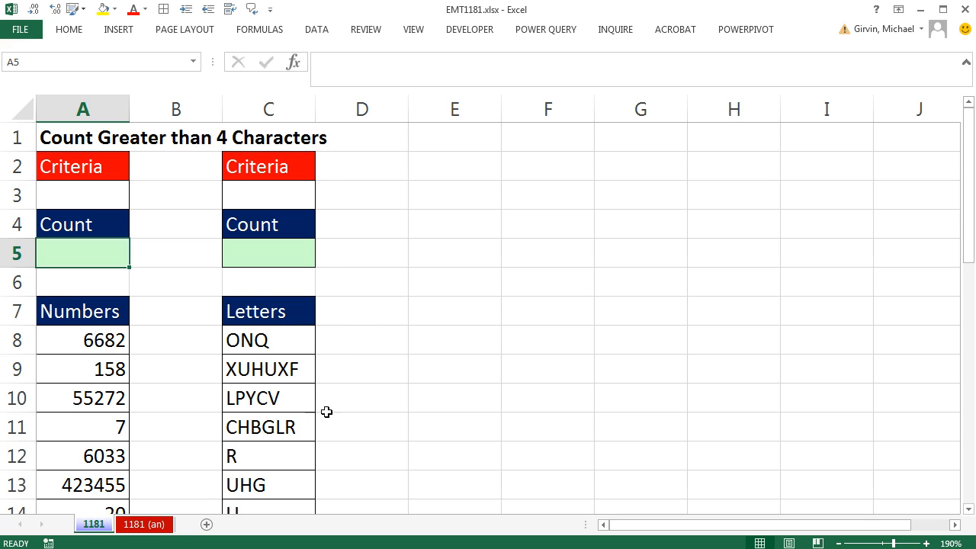
pyautogui.moveTo(314, 428)
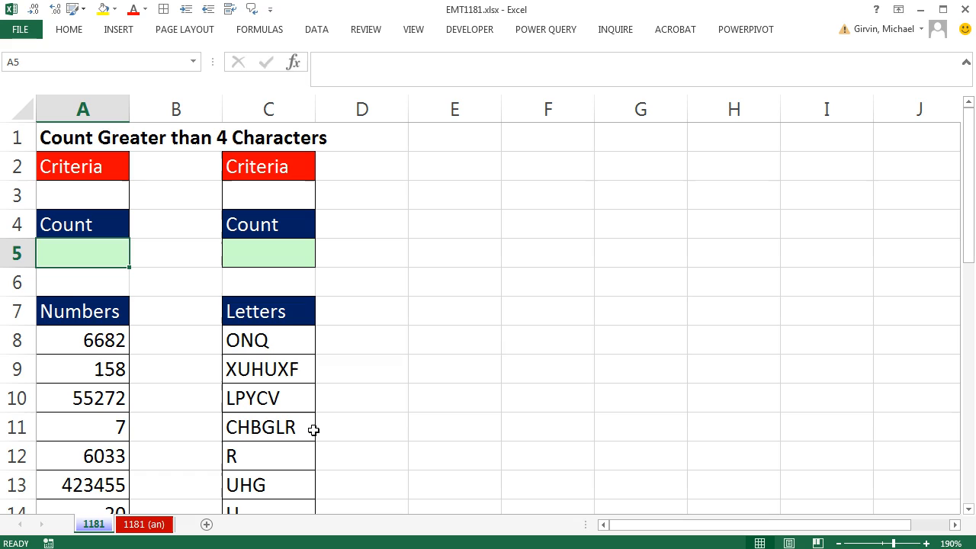
pyautogui.moveTo(305, 378)
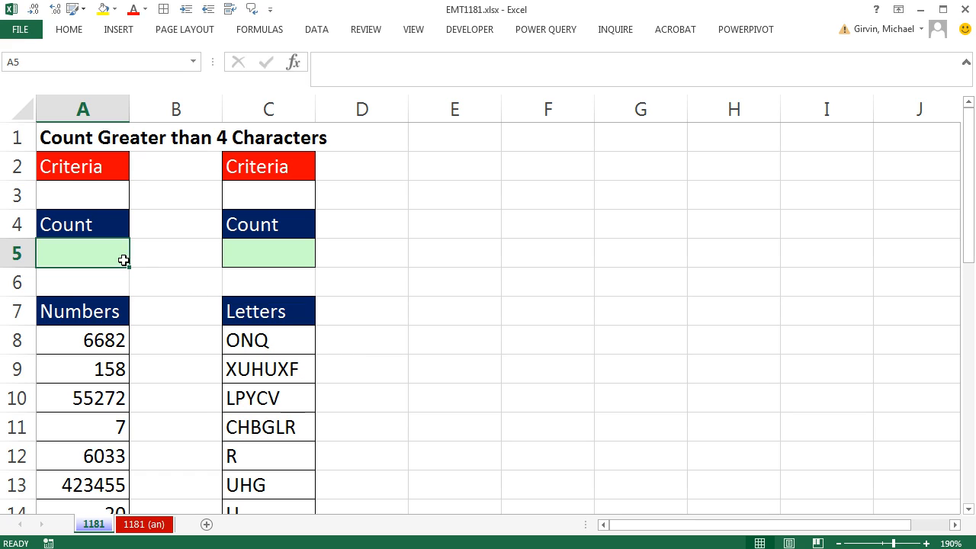
# Step: Enter 1000 as the numbers criterion in A3 and begin a COUNTIFS formula in A5
pyautogui.click(83, 195)
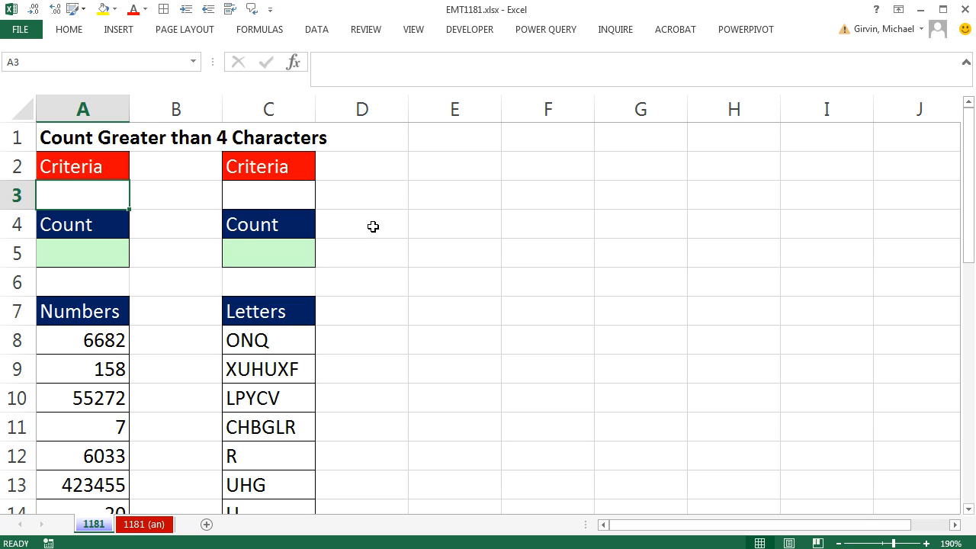
pyautogui.write('1000')
pyautogui.click(82, 253)
pyautogui.write('=')
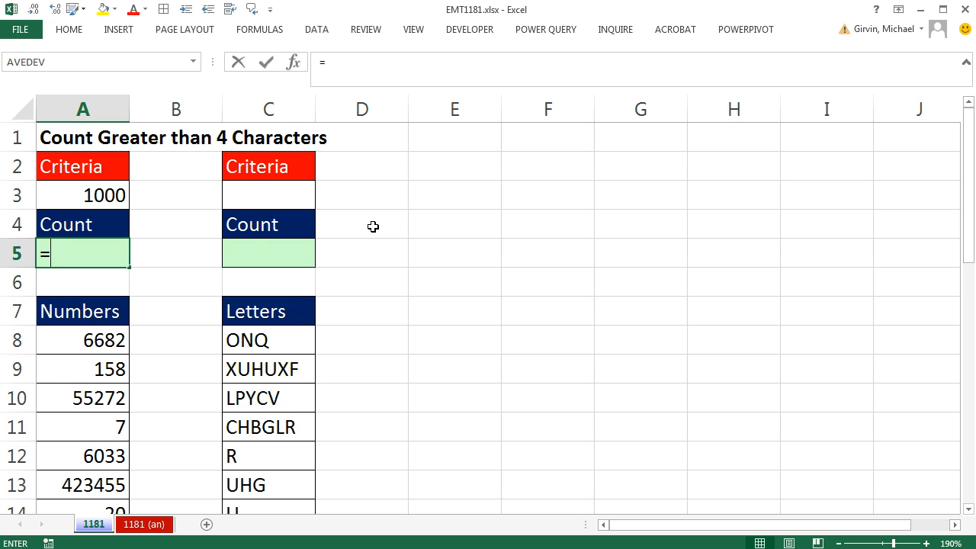
pyautogui.write('countif')
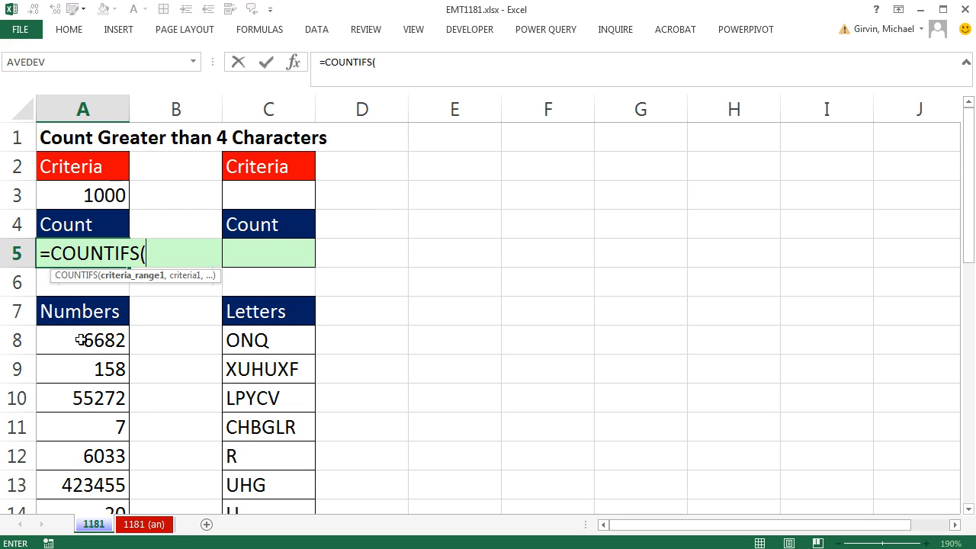
# Step: Select A8:A33, the whole Numbers list, as the COUNTIFS criteria range
pyautogui.click(82, 340)
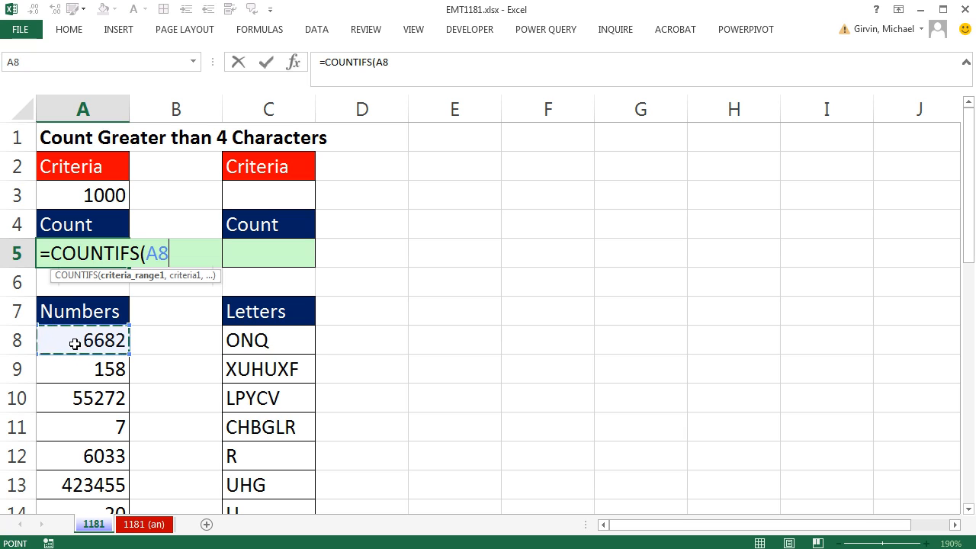
pyautogui.press('ctrl+shift+down')
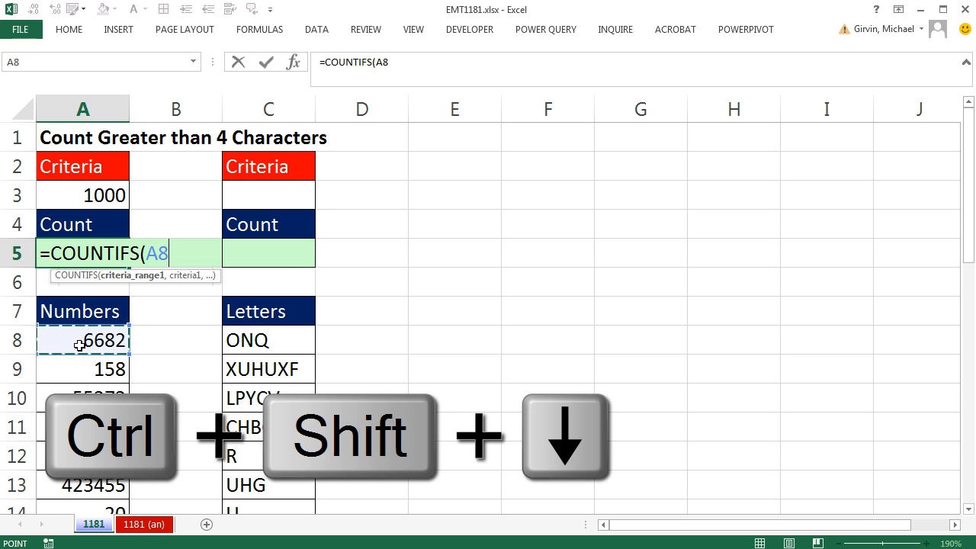
pyautogui.press('ctrl+shift+down')
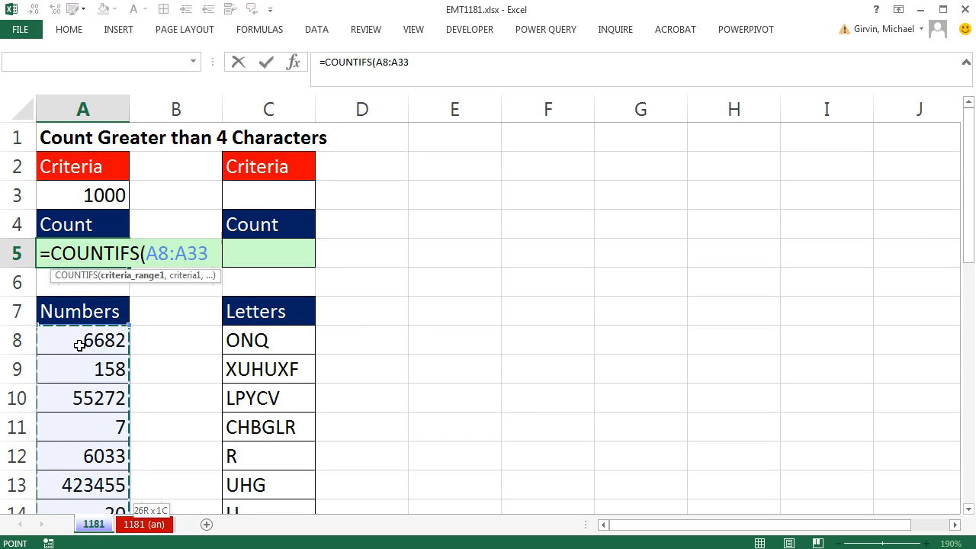
pyautogui.moveTo(172, 302)
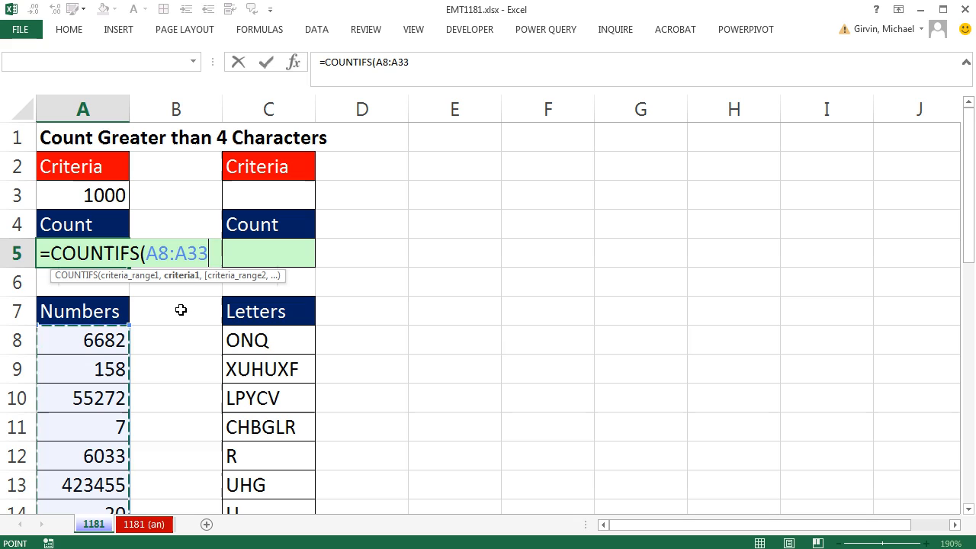
# Step: Add a quoted ">=" comparison as the COUNTIFS criteria argument after A8:A33
pyautogui.write(',')
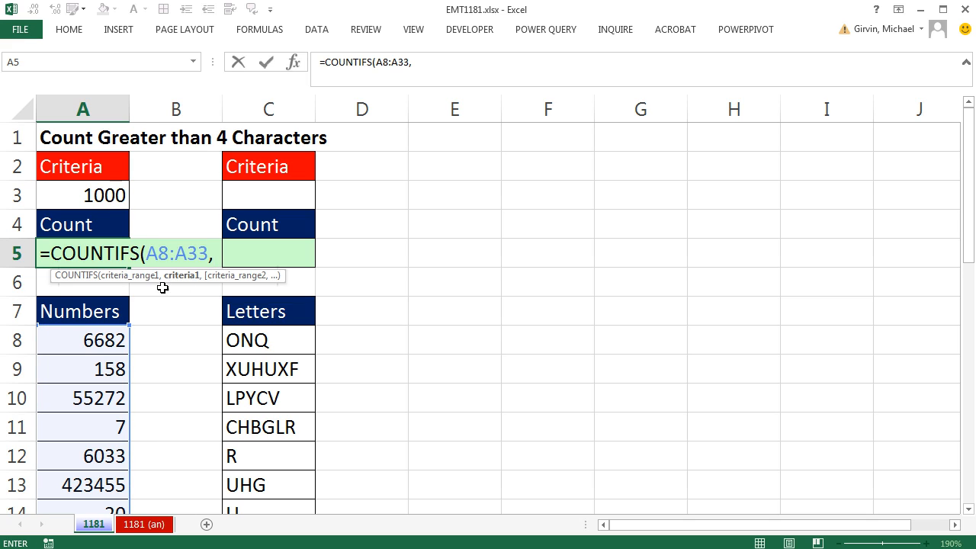
pyautogui.moveTo(192, 337)
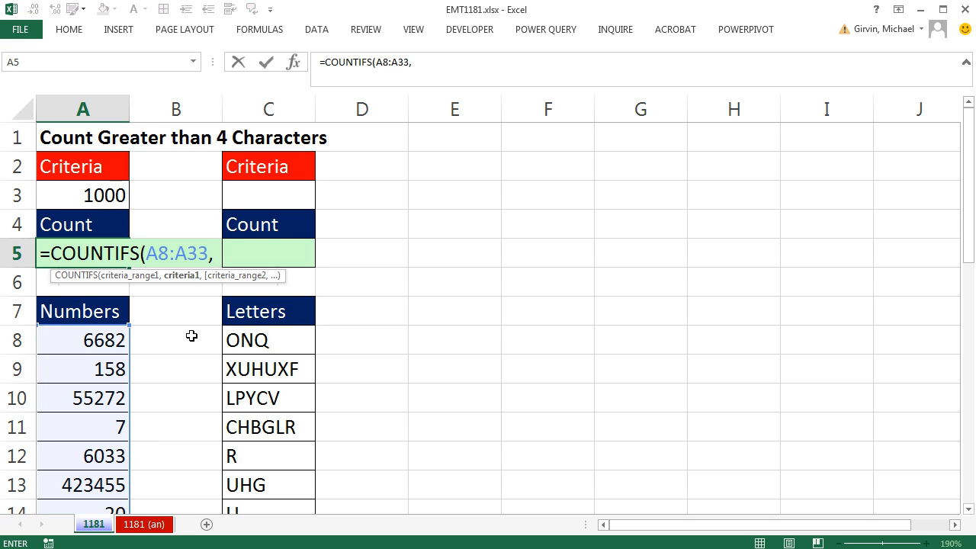
pyautogui.write('"')
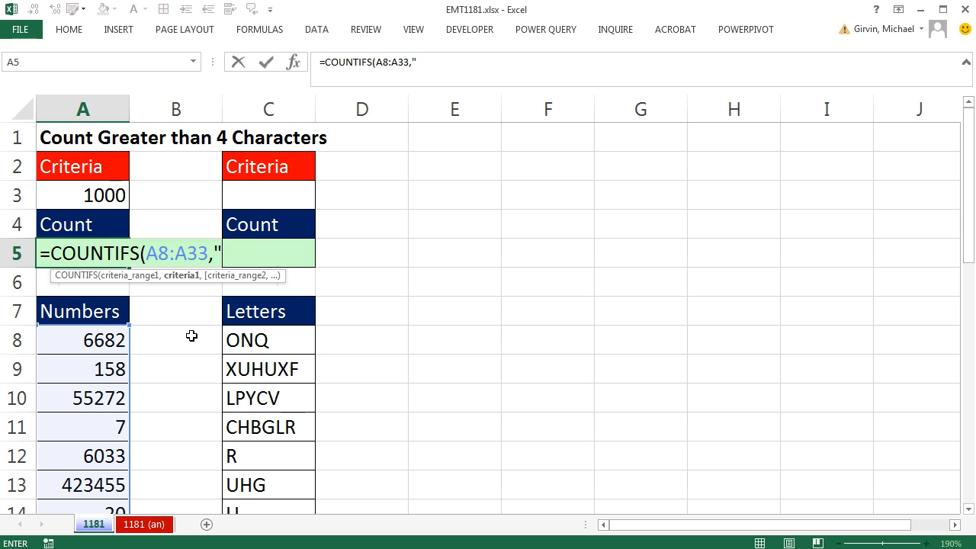
pyautogui.write('>=')
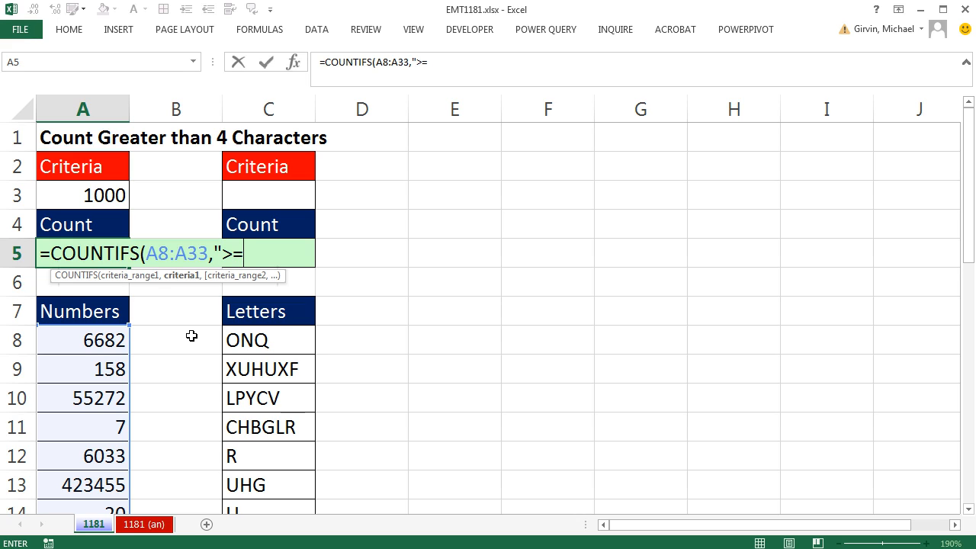
pyautogui.write('"')
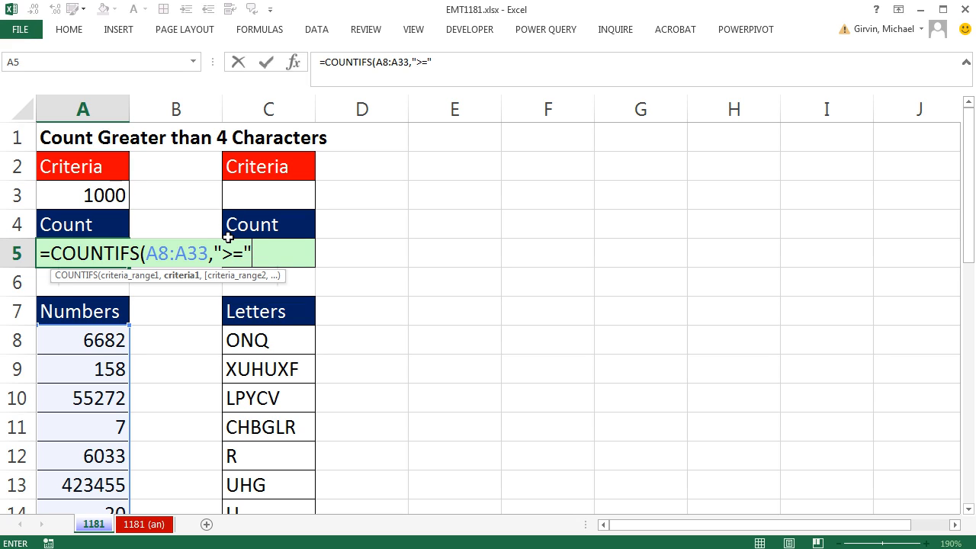
pyautogui.moveTo(235, 211)
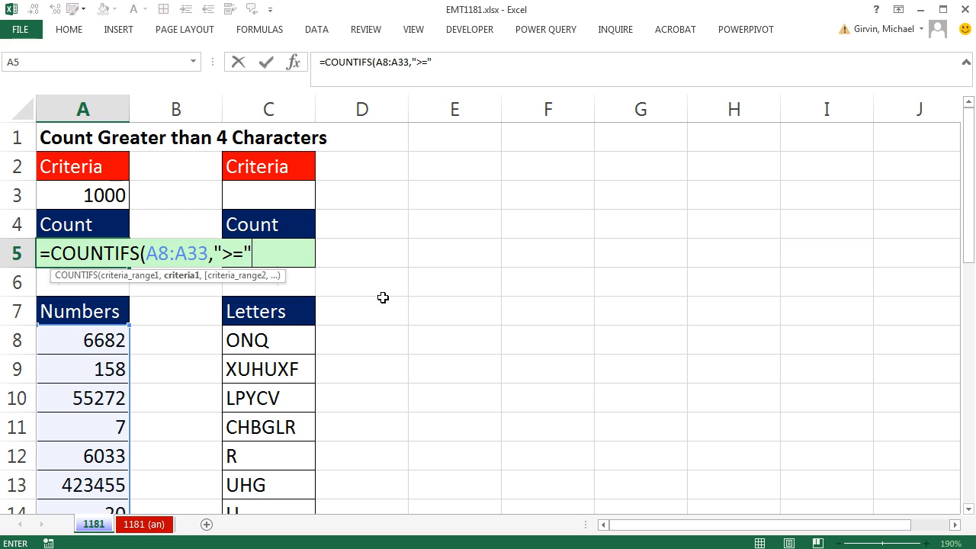
pyautogui.moveTo(308, 285)
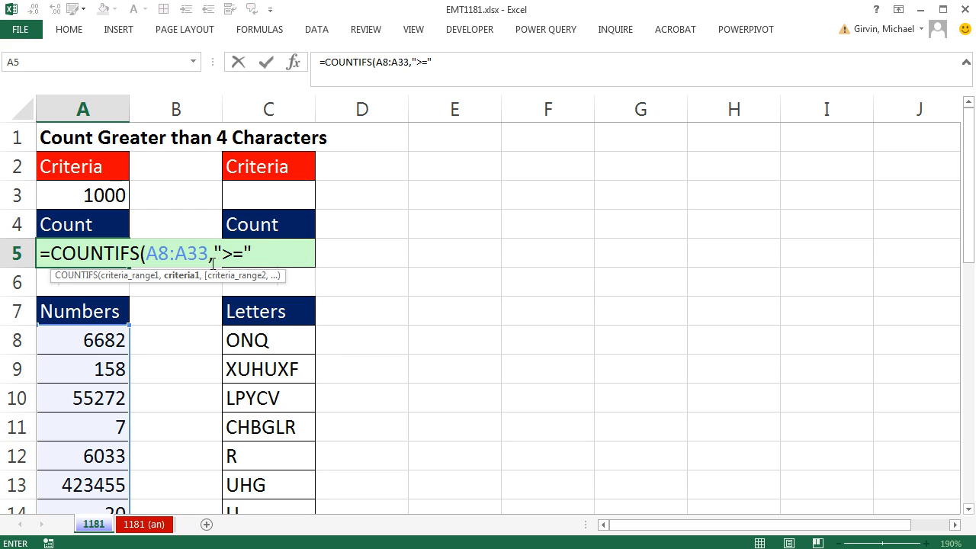
pyautogui.moveTo(244, 268)
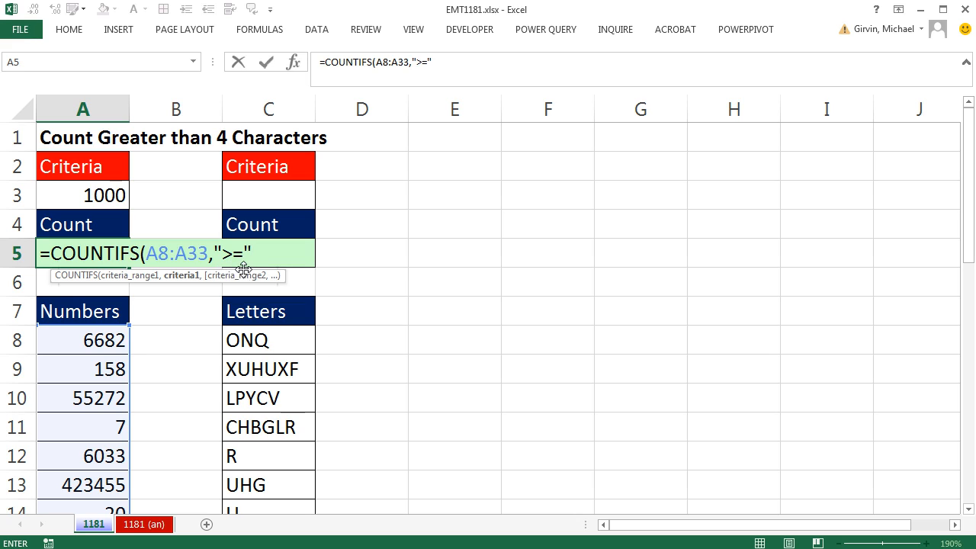
pyautogui.moveTo(231, 311)
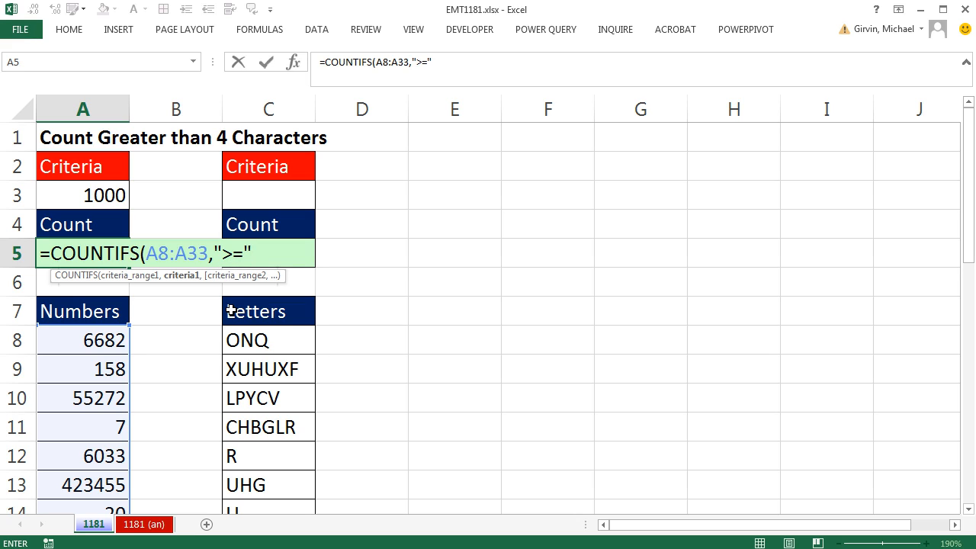
# Step: Join ">=" with the A3 criterion to finish COUNTIFS, returning 15, then move to D8
pyautogui.write('&')
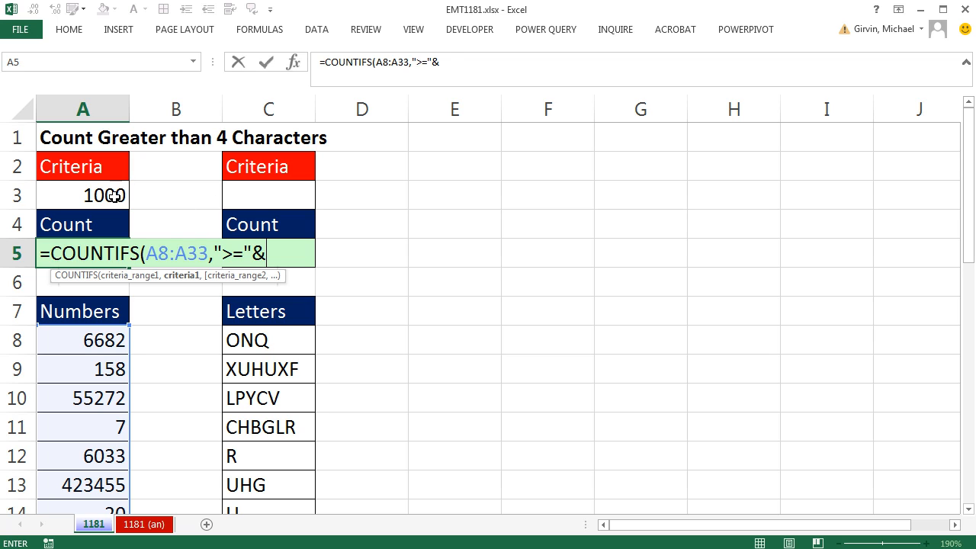
pyautogui.click(83, 196)
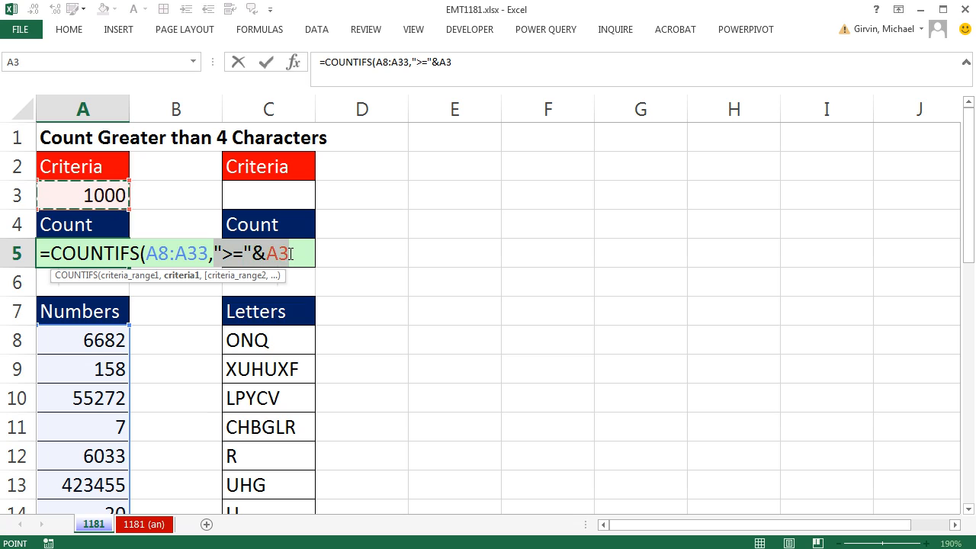
pyautogui.press('f9')
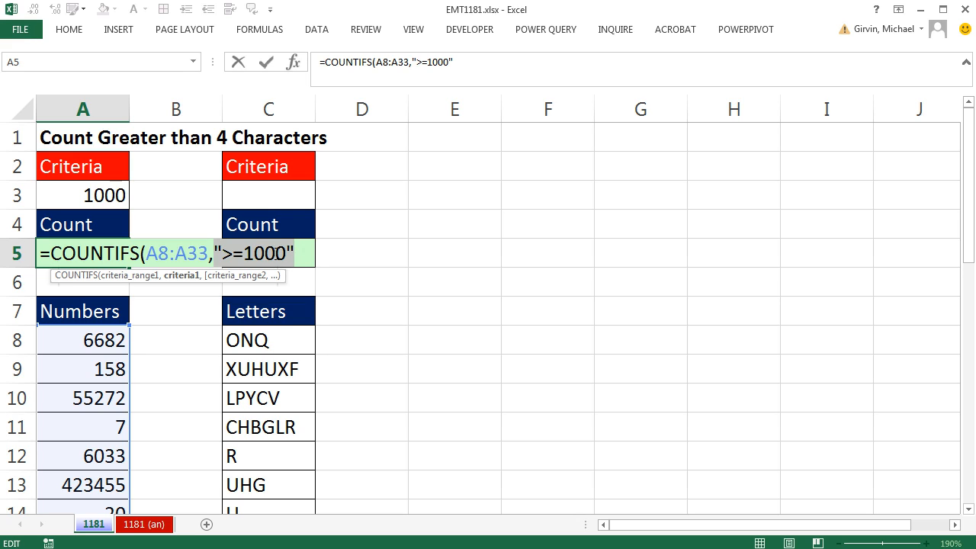
pyautogui.moveTo(295, 313)
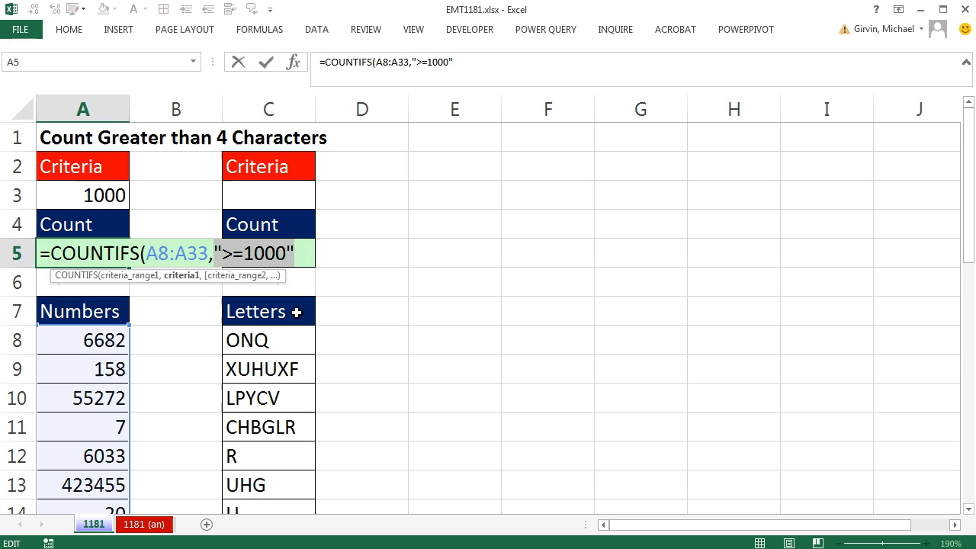
pyautogui.press('ctrl+z')
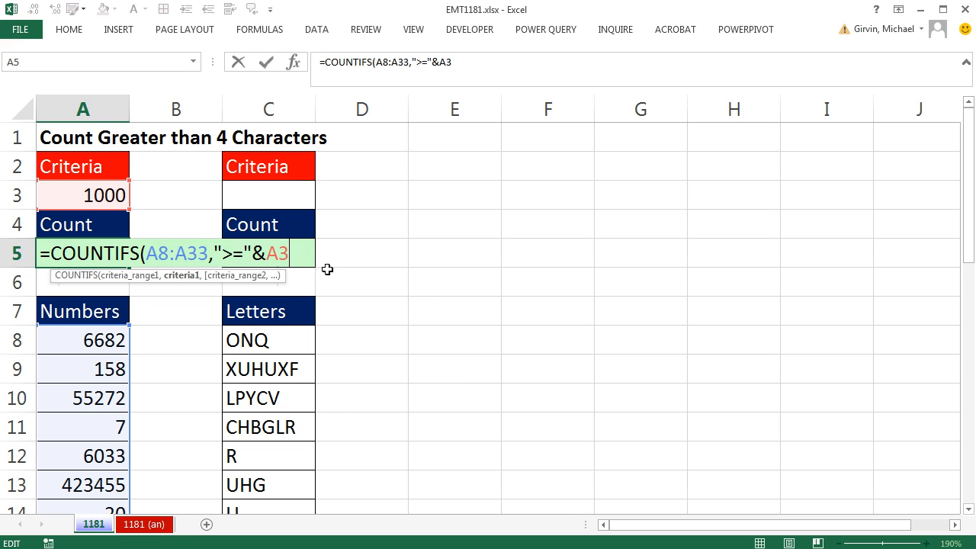
pyautogui.write(')')
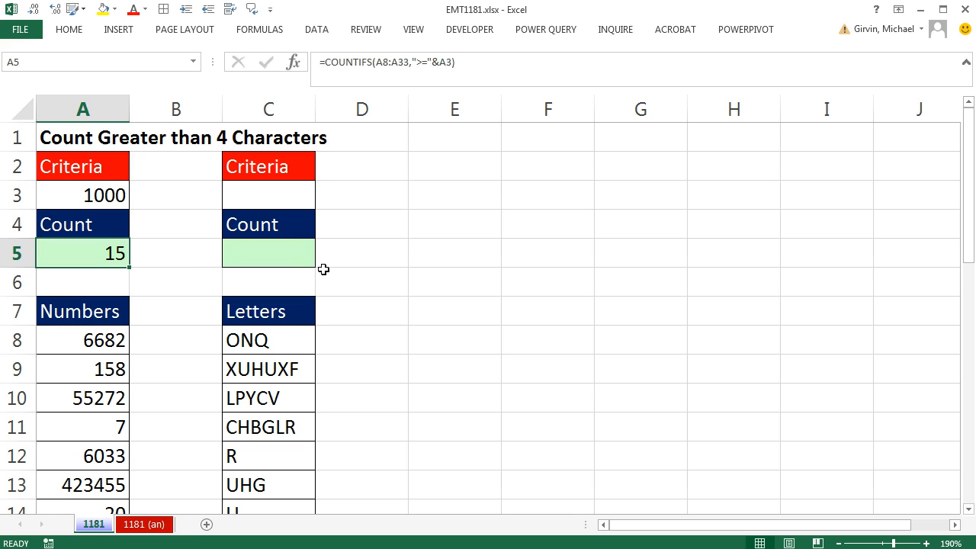
pyautogui.moveTo(284, 329)
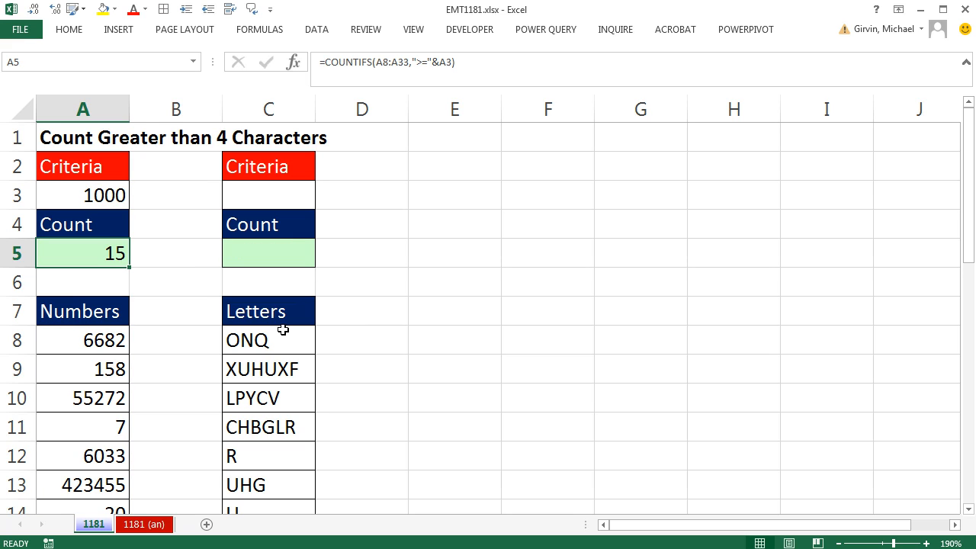
pyautogui.moveTo(322, 340)
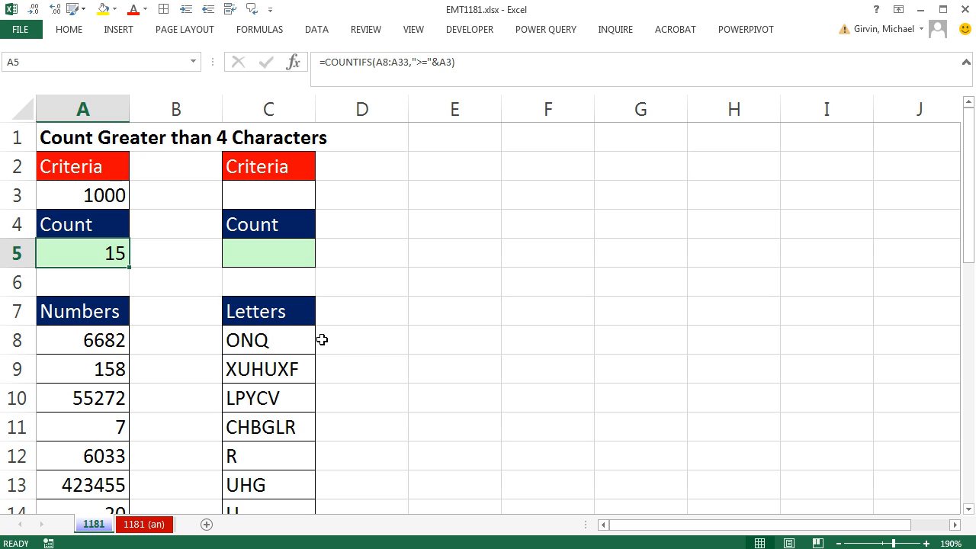
pyautogui.click(269, 253)
pyautogui.write('=')
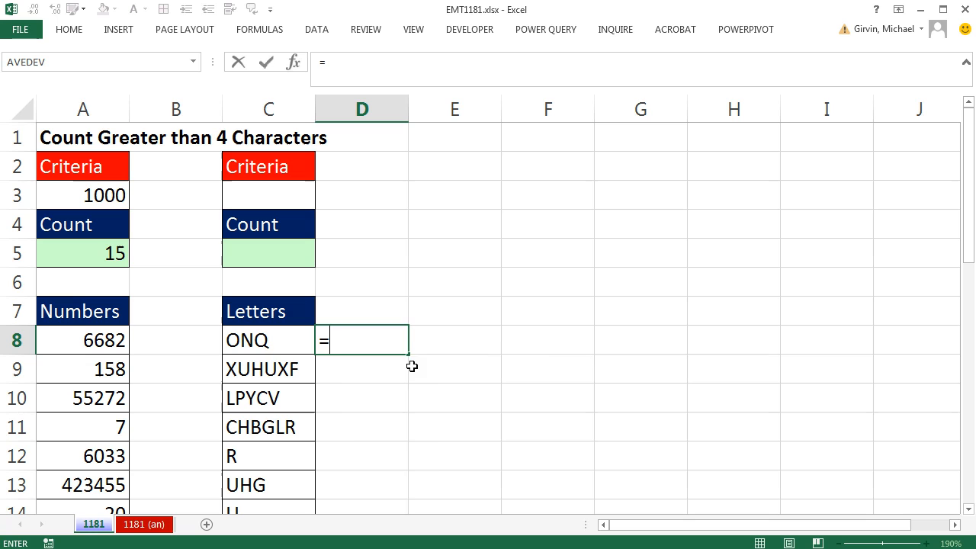
# Step: Enter a LEN helper in D8 measuring the length of ONQ in C8
pyautogui.write('LEN(')
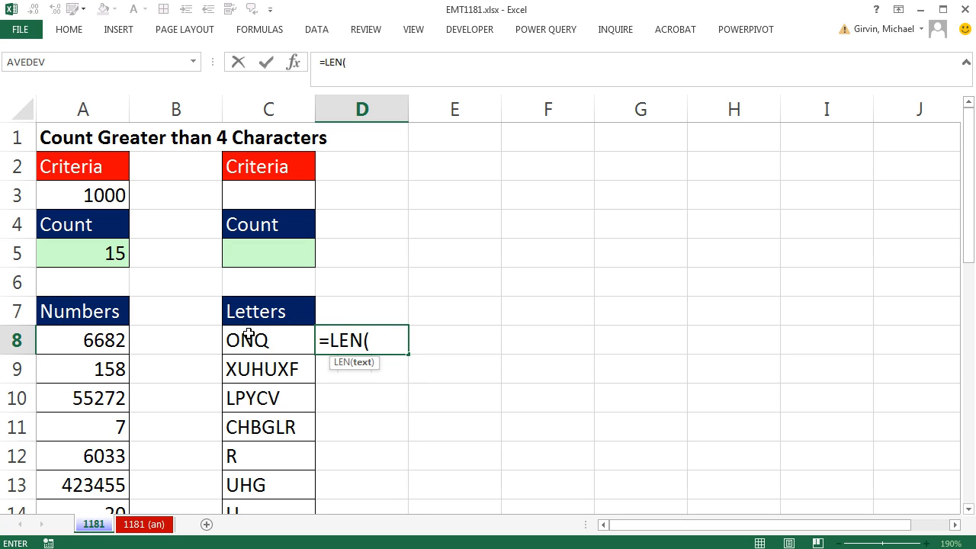
pyautogui.click(245, 340)
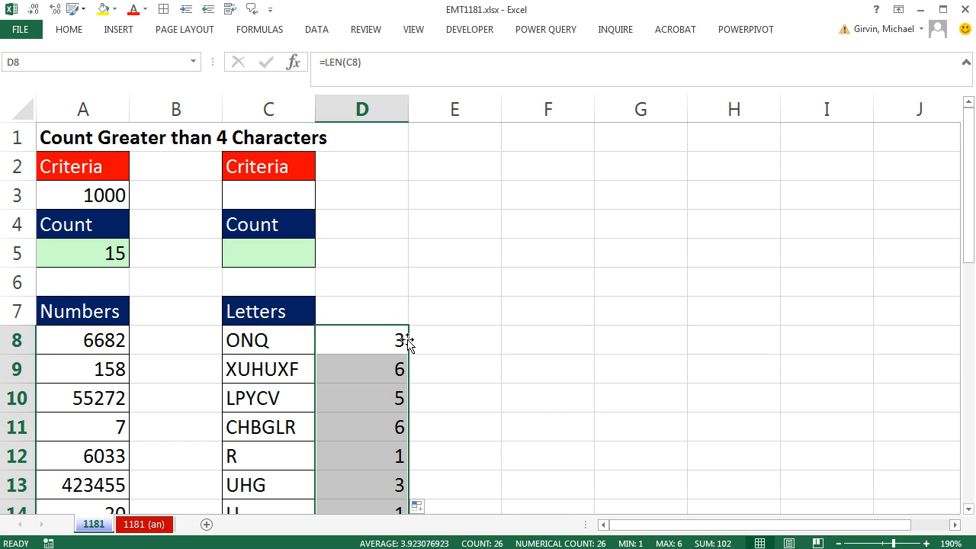
pyautogui.moveTo(389, 367)
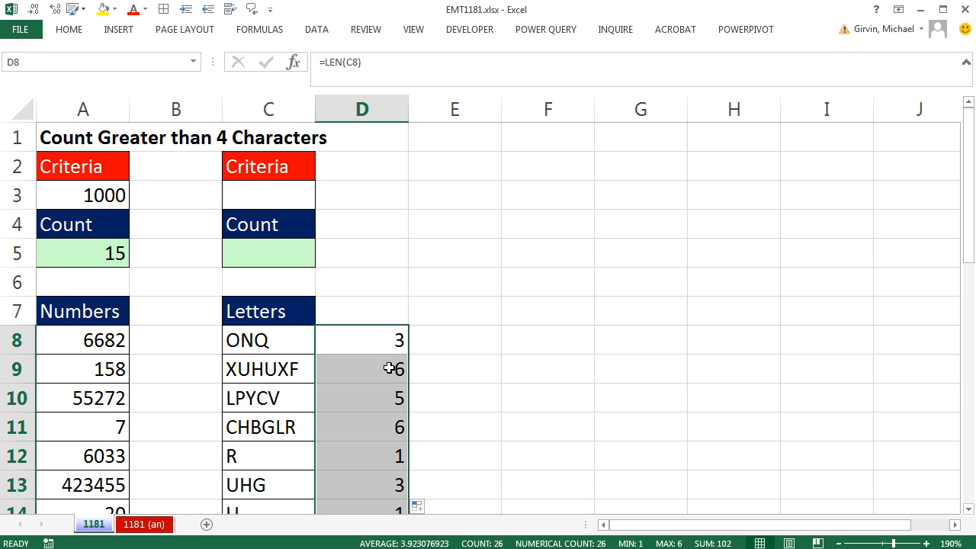
pyautogui.moveTo(295, 266)
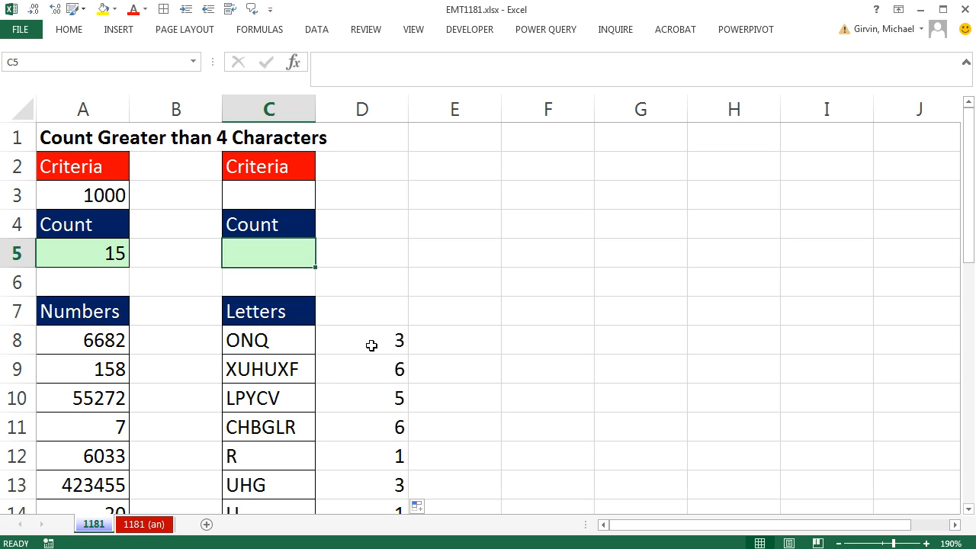
pyautogui.moveTo(361, 340); pyautogui.dragTo(362, 484)
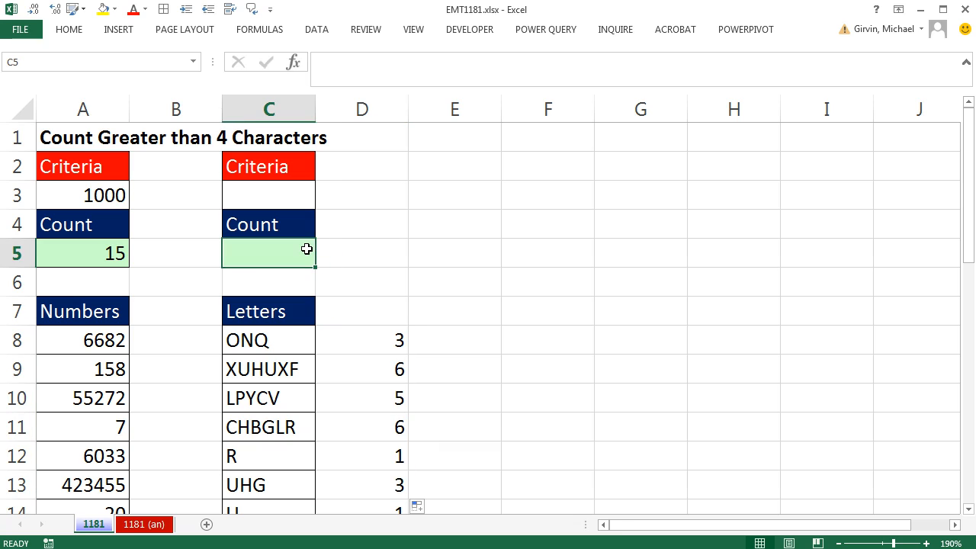
pyautogui.moveTo(259, 198)
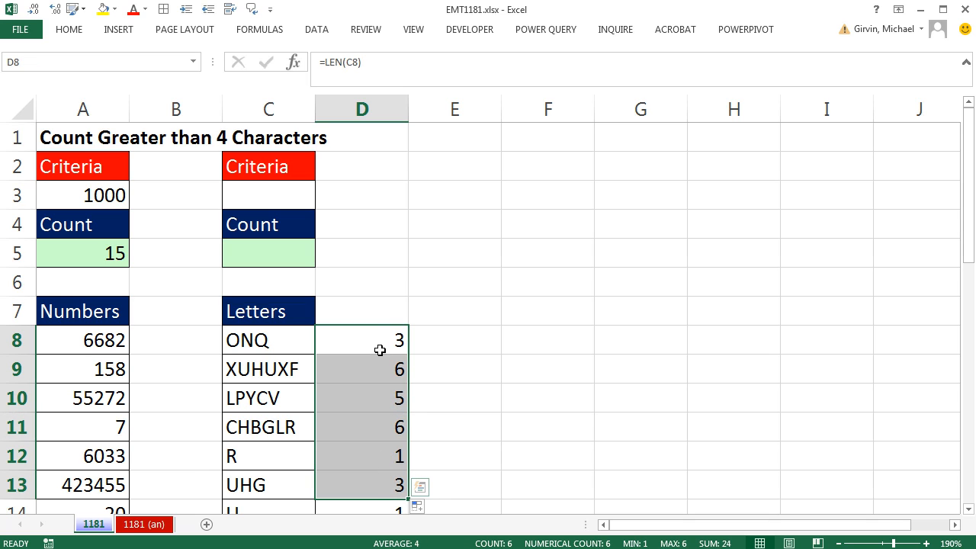
pyautogui.doubleClick(361, 340)
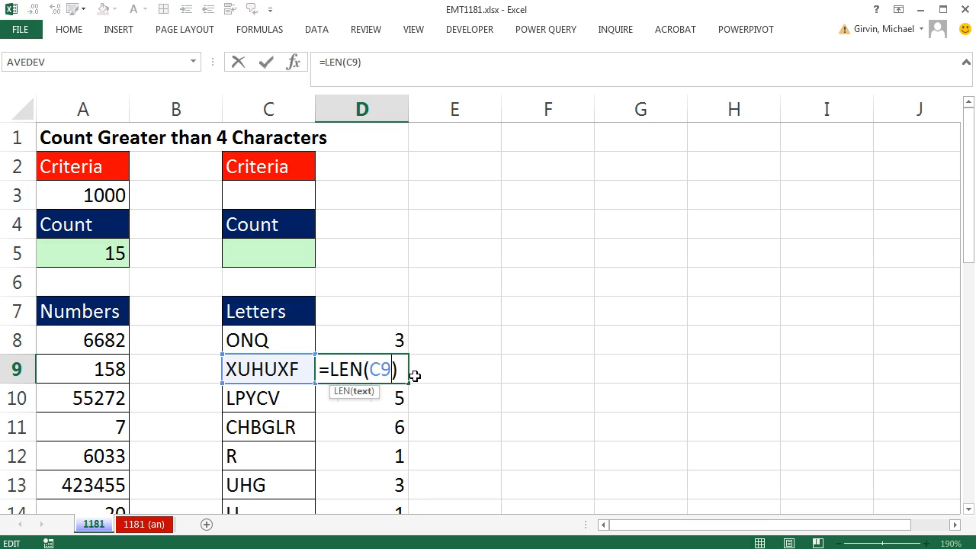
pyautogui.moveTo(381, 396)
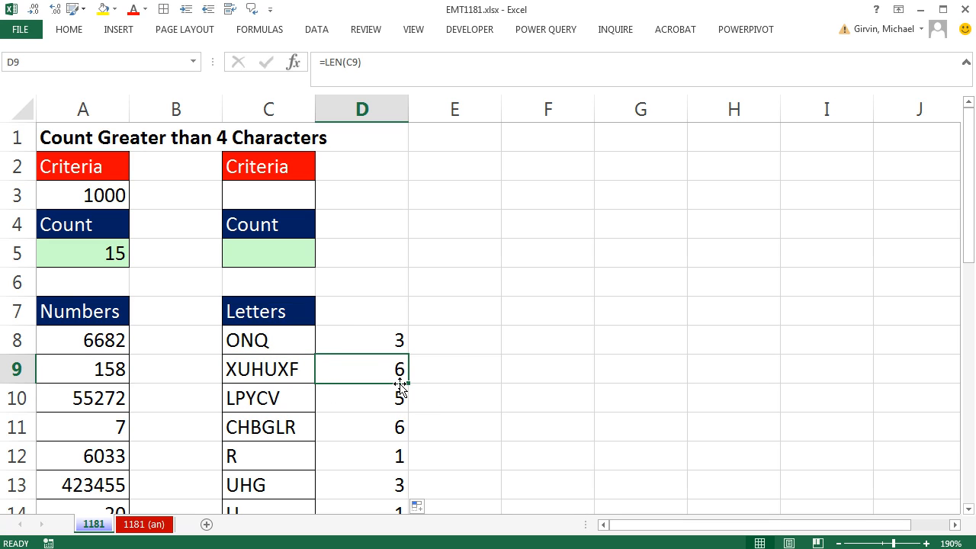
pyautogui.scroll(-3)
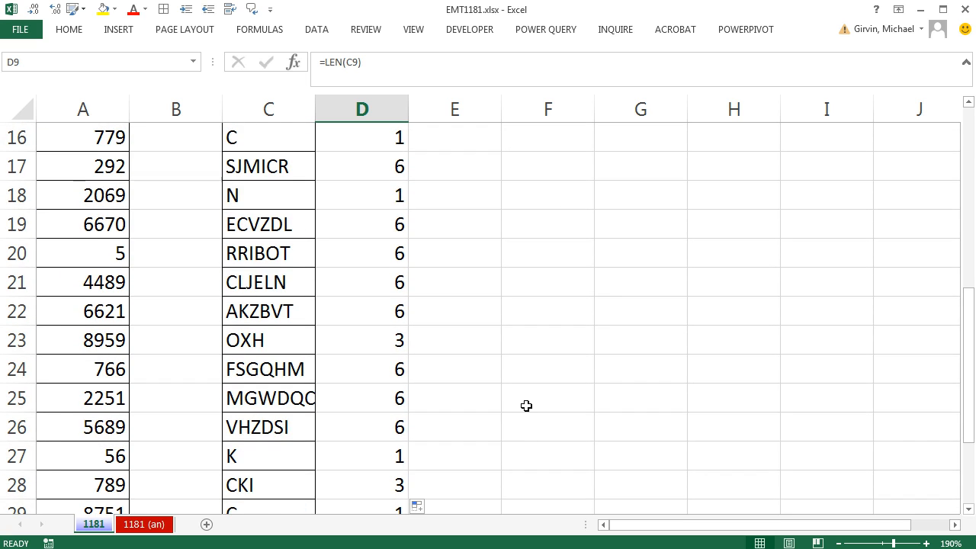
pyautogui.scroll(3)
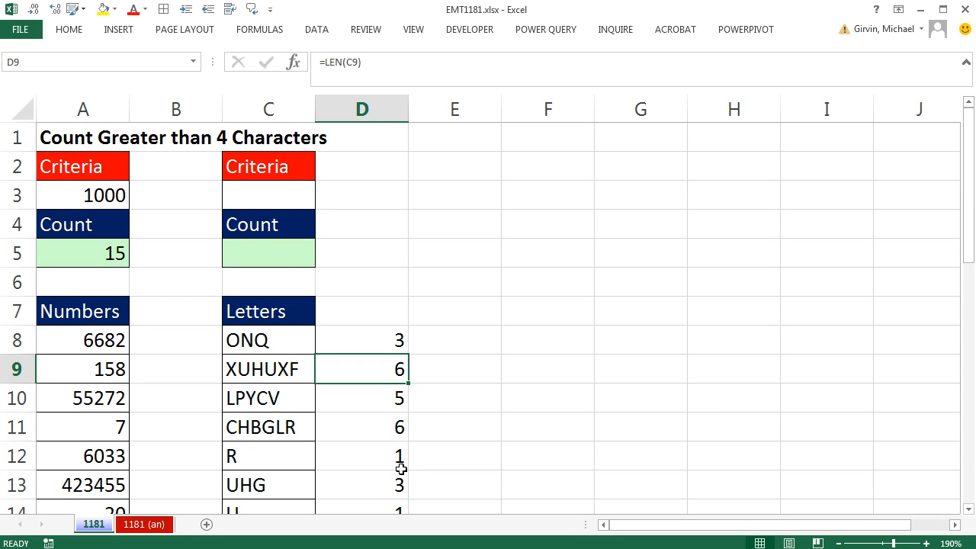
pyautogui.click(268, 253)
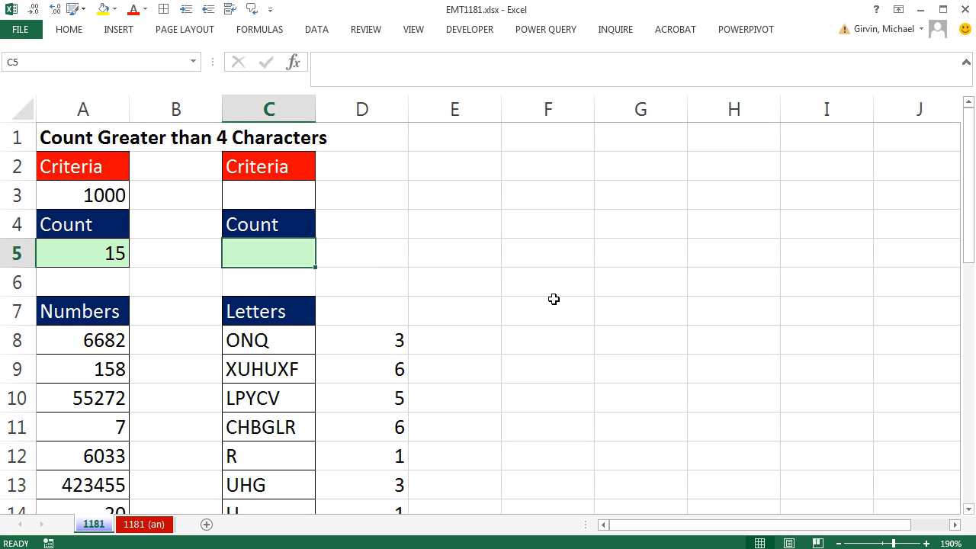
# Step: Write =LEN(C8:C33) in C5 covering the whole Letters list and mark it for evaluation
pyautogui.write('=len')
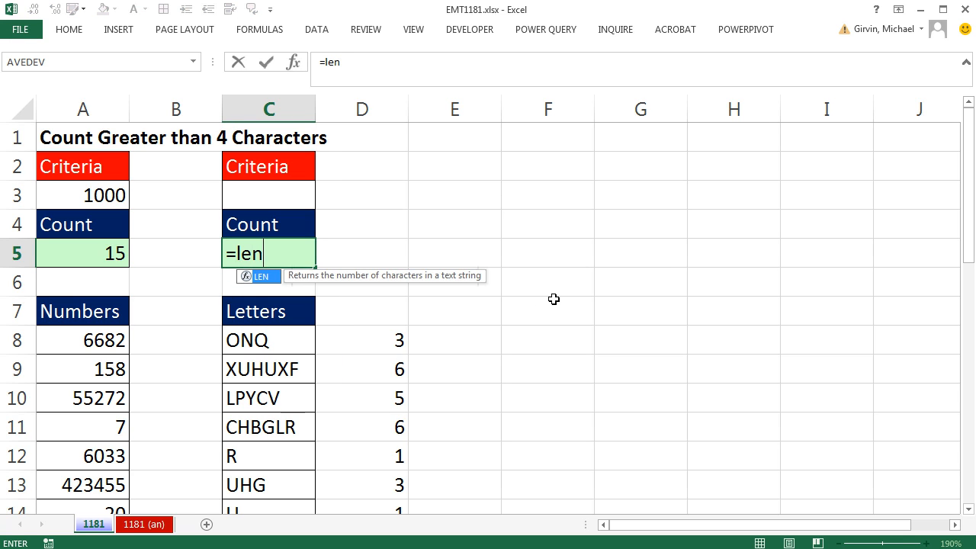
pyautogui.write('(')
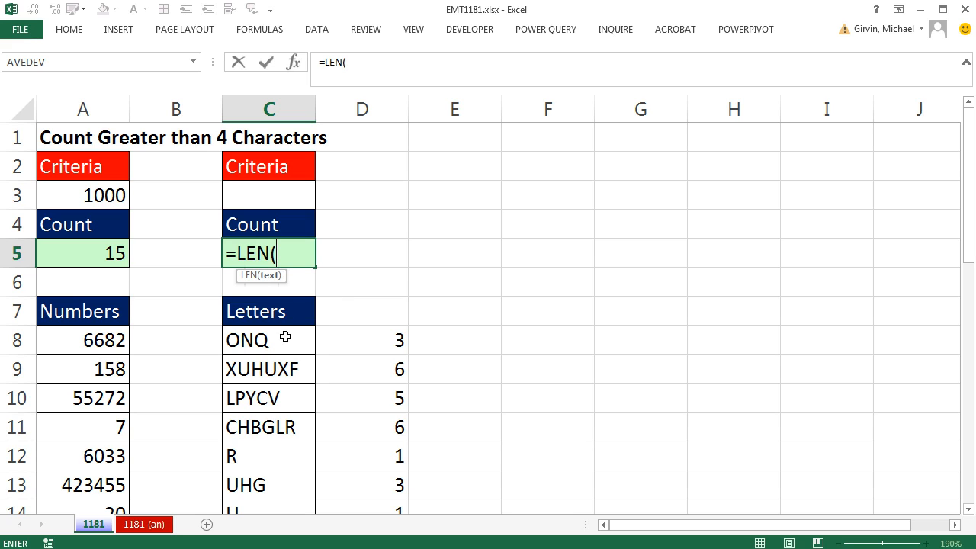
pyautogui.click(269, 340)
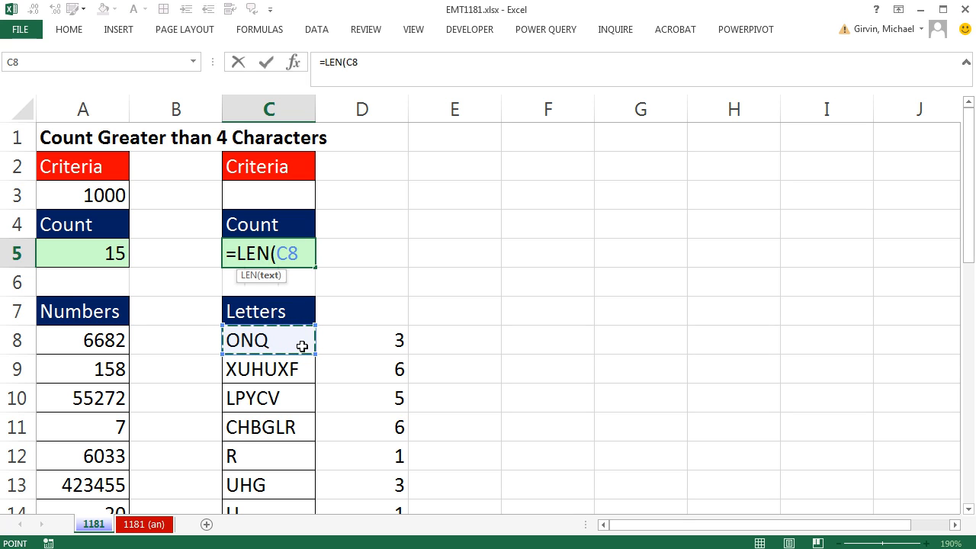
pyautogui.press('ctrl+shift+down')
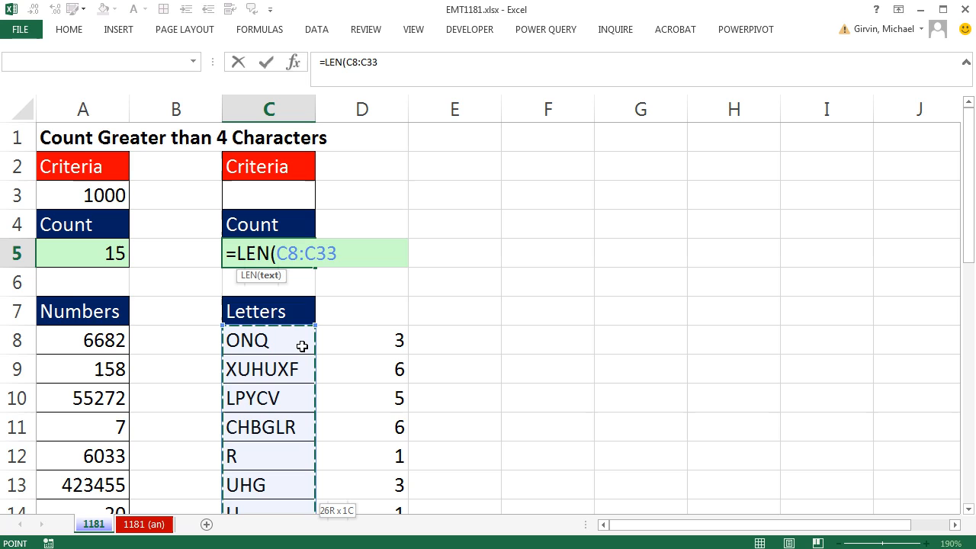
pyautogui.write(')')
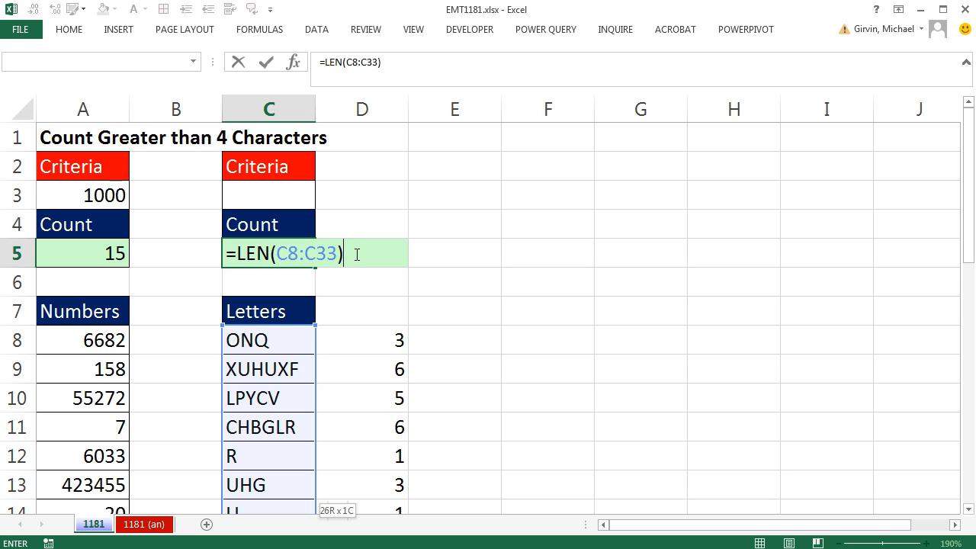
pyautogui.press('f9')
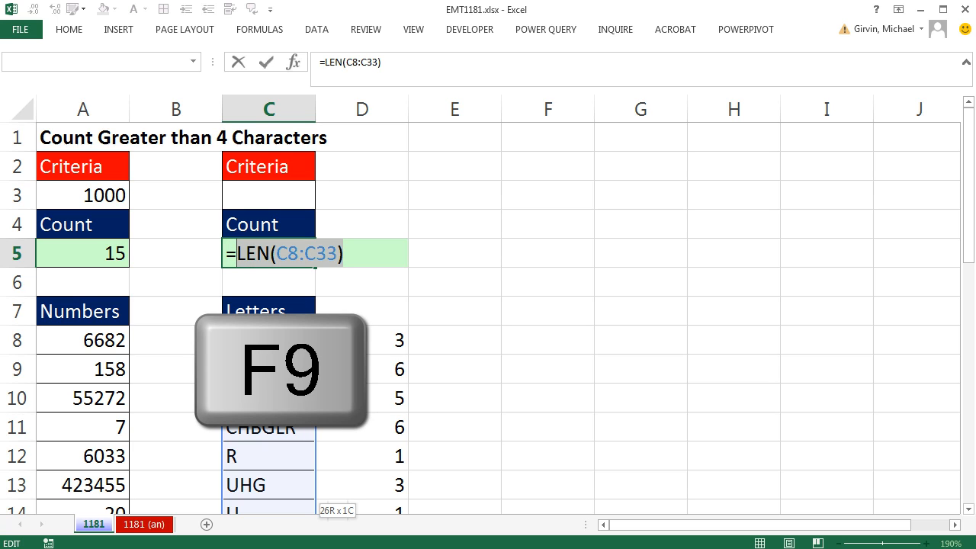
# Step: Preview the lengths of C8:C33, restore LEN(C8:C33), and add a >= comparison
pyautogui.press('F9')
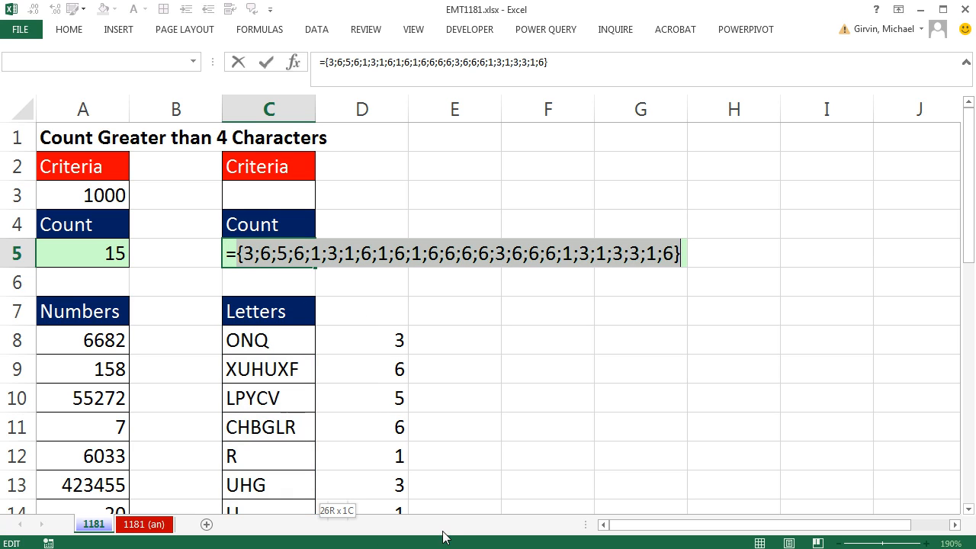
pyautogui.moveTo(387, 271)
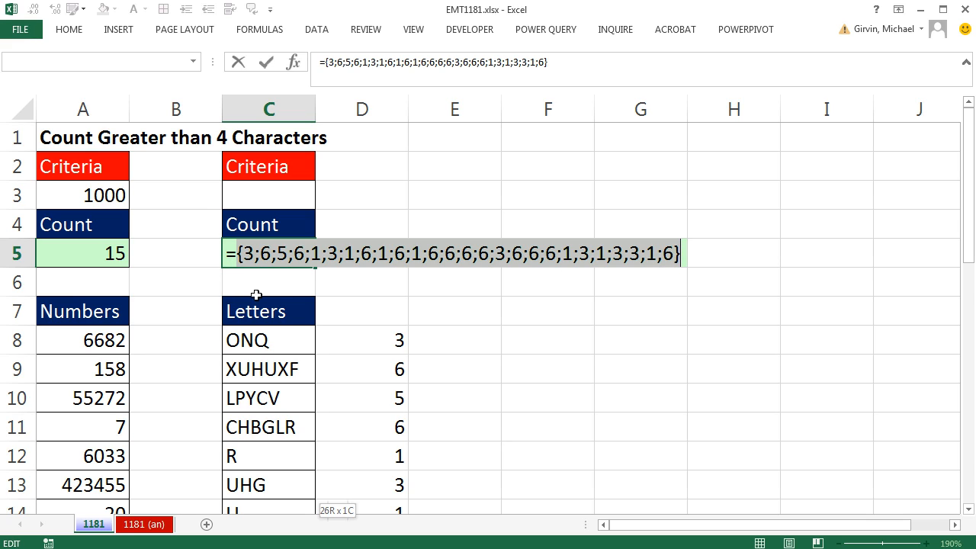
pyautogui.moveTo(425, 352)
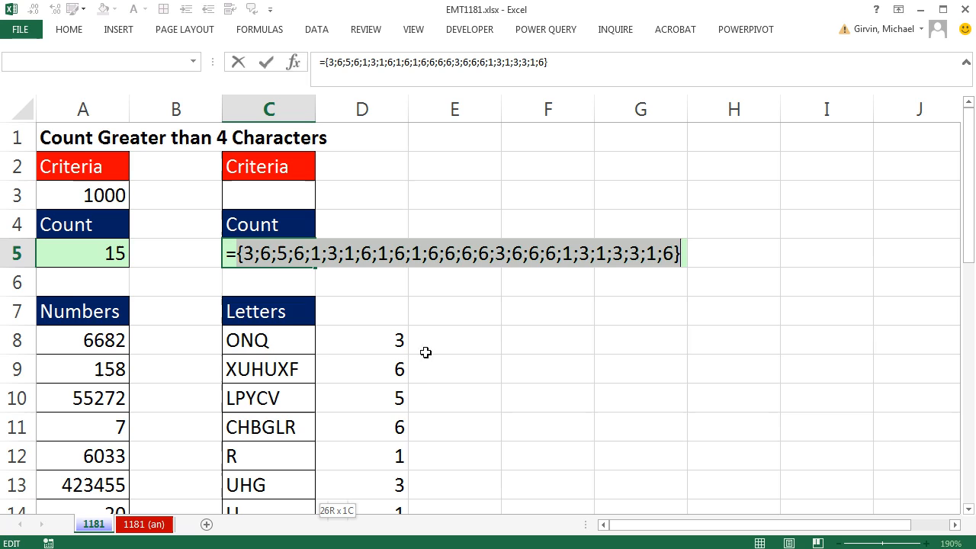
pyautogui.moveTo(412, 454)
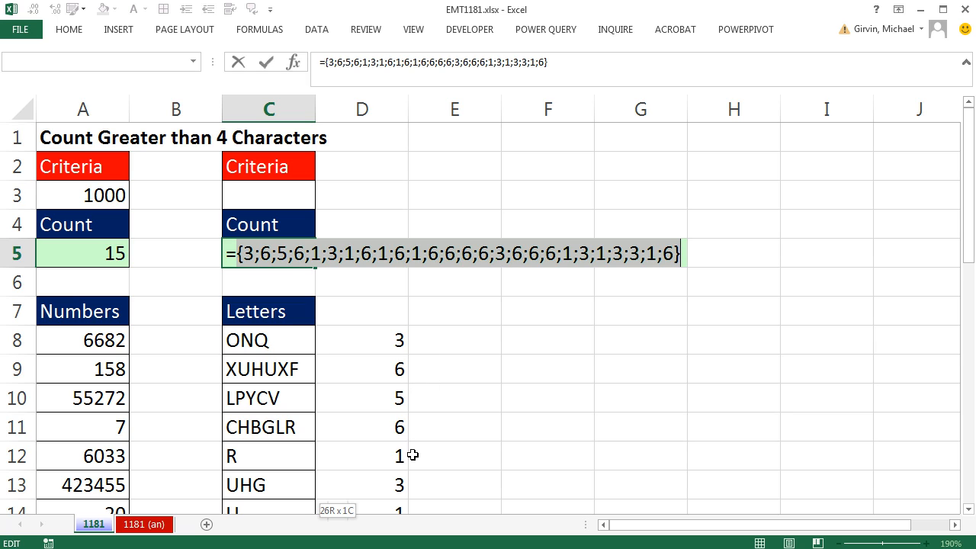
pyautogui.press('ctrl+z')
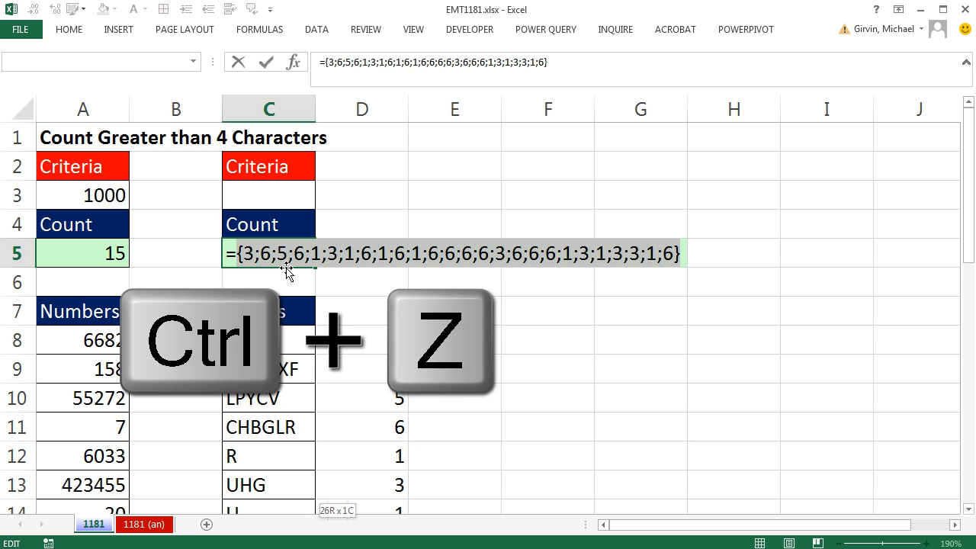
pyautogui.press('ctrl+z')
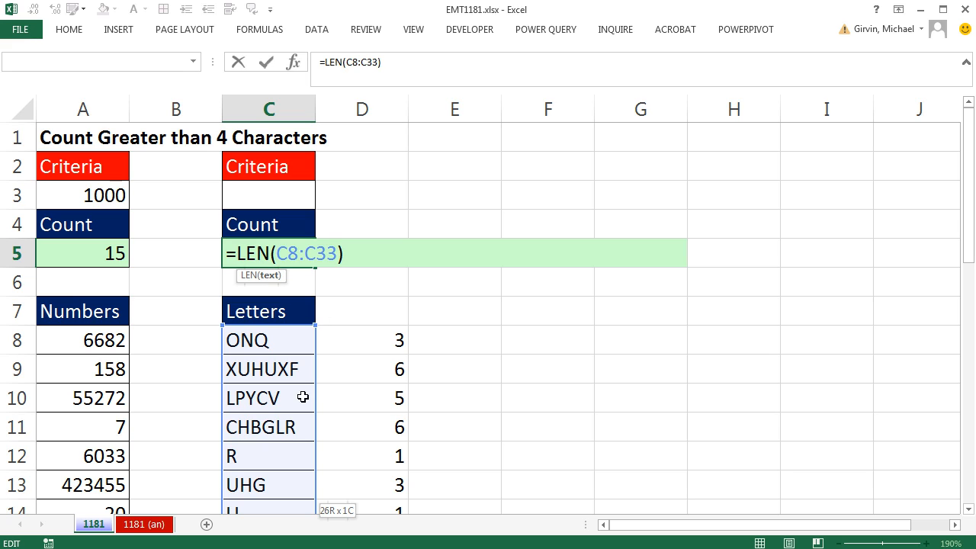
pyautogui.moveTo(242, 271)
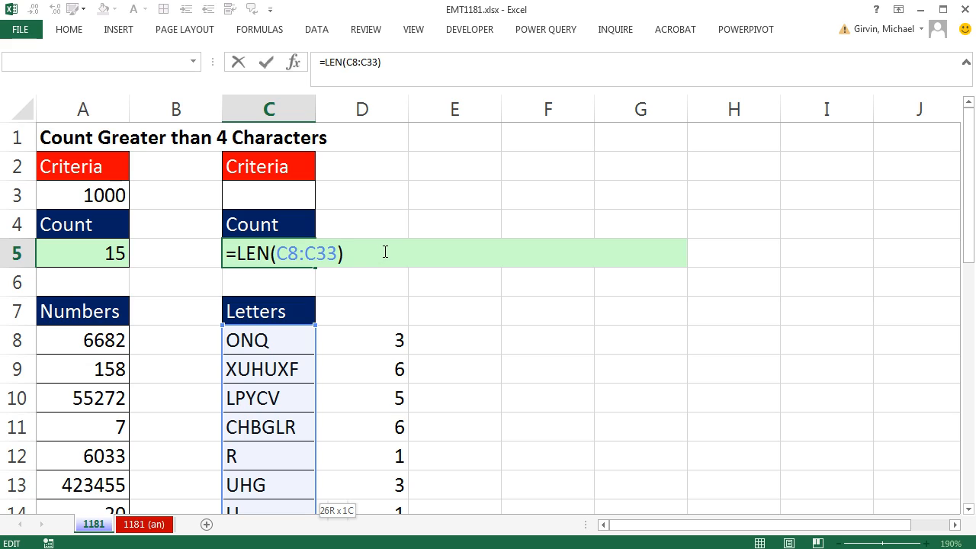
pyautogui.write('>=')
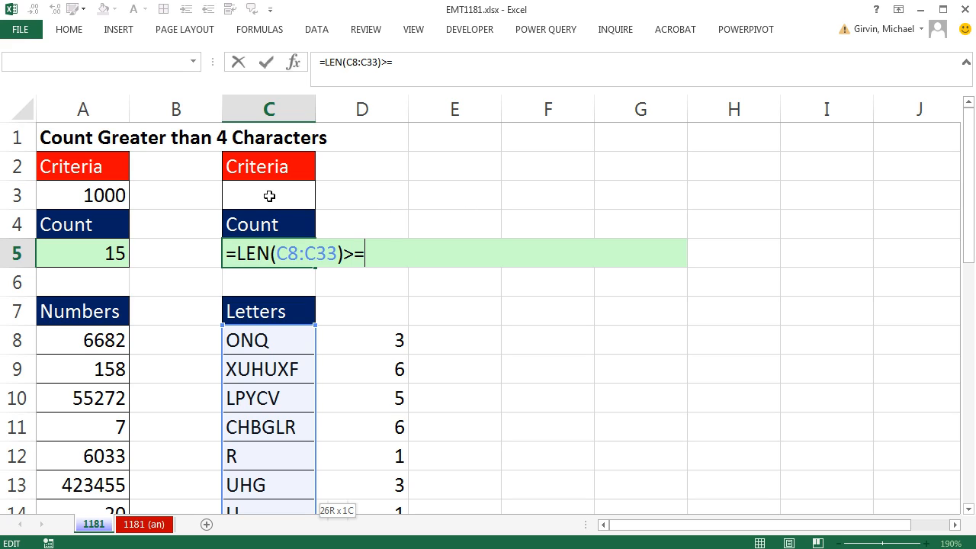
# Step: Compare LEN(C8:C33) against criterion C3 and enter the formula, giving #VALUE! while C3 is blank
pyautogui.click(268, 195)
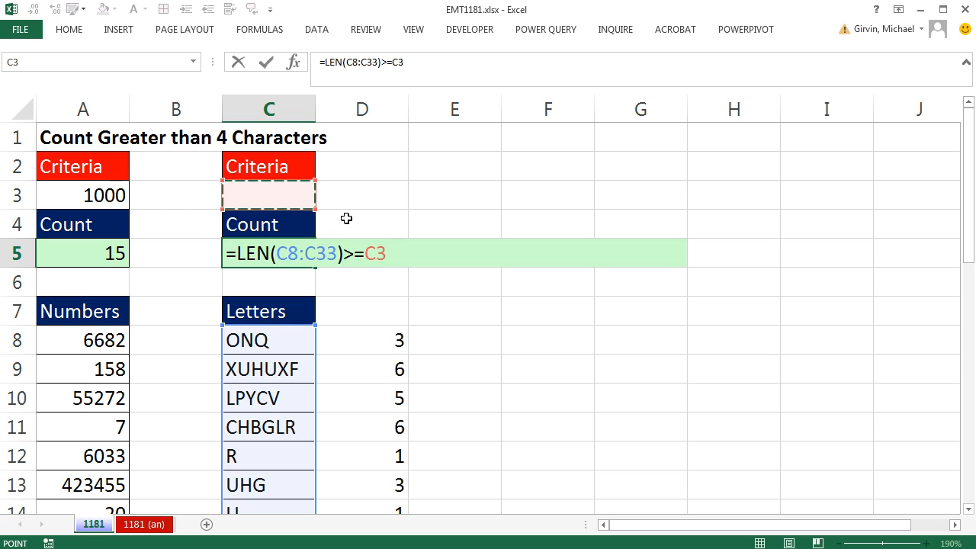
pyautogui.moveTo(369, 213)
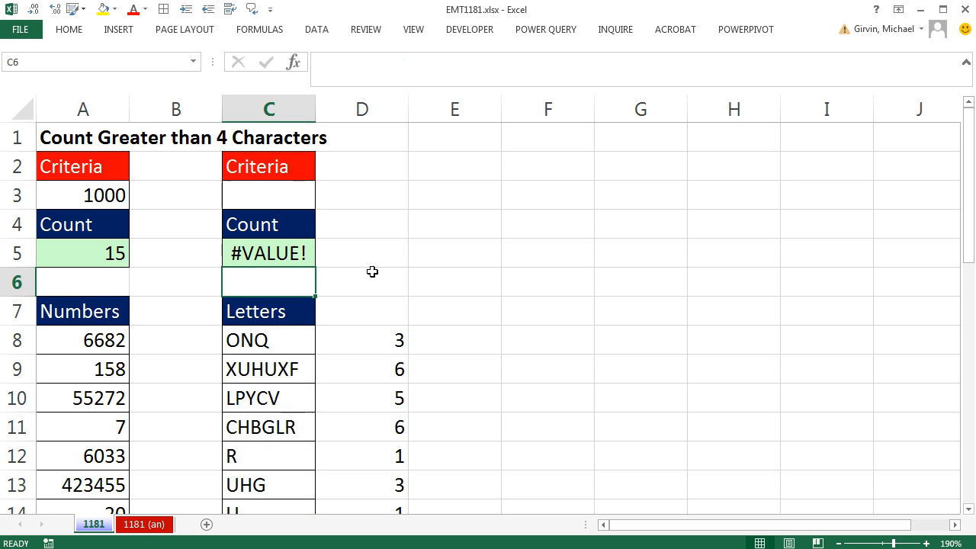
pyautogui.click(268, 195)
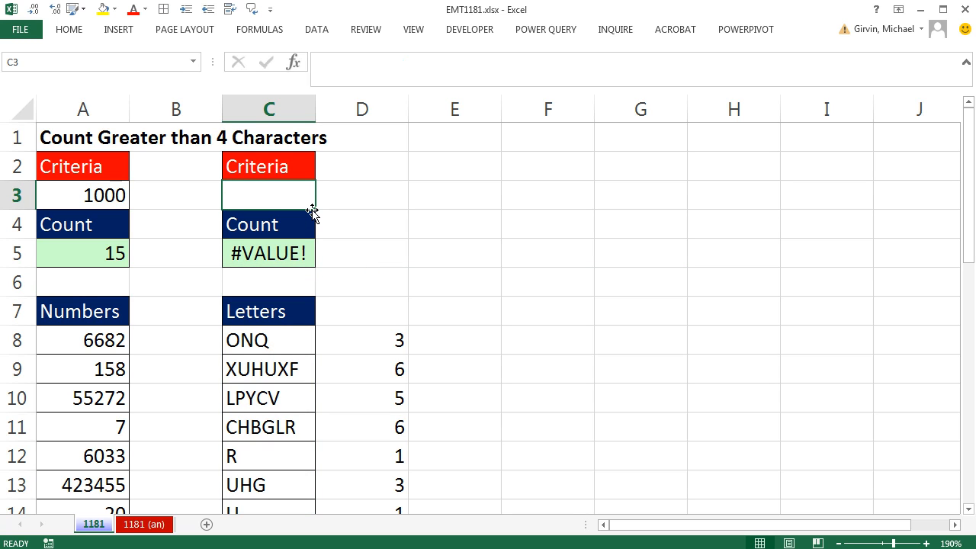
# Step: Set the length criterion in C3 to 4 and preview C5's comparison as TRUE/FALSE values
pyautogui.write('4')
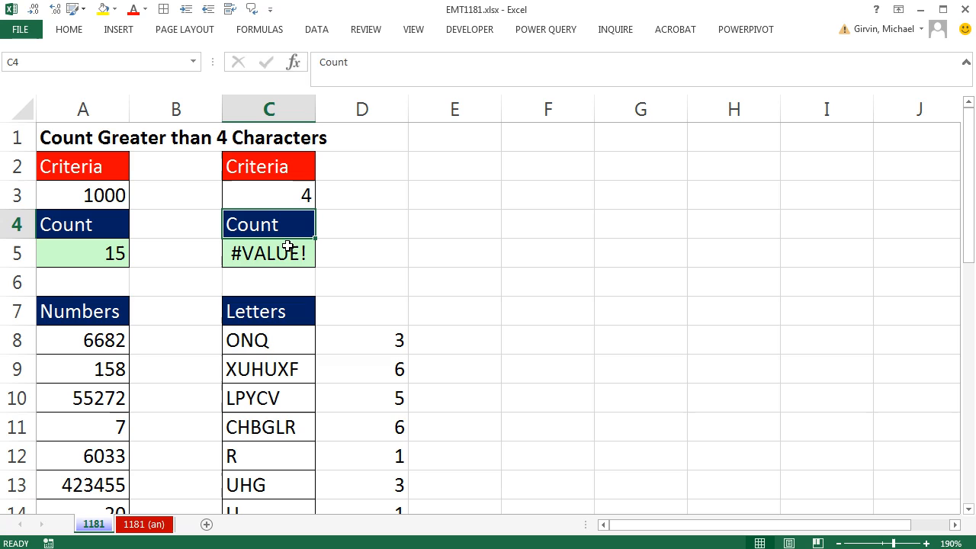
pyautogui.doubleClick(268, 253)
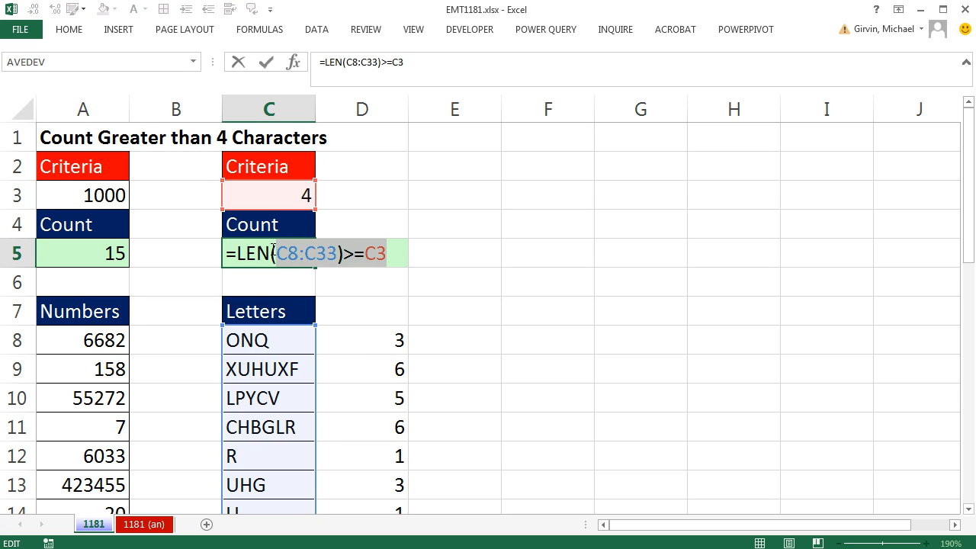
pyautogui.press('f9')
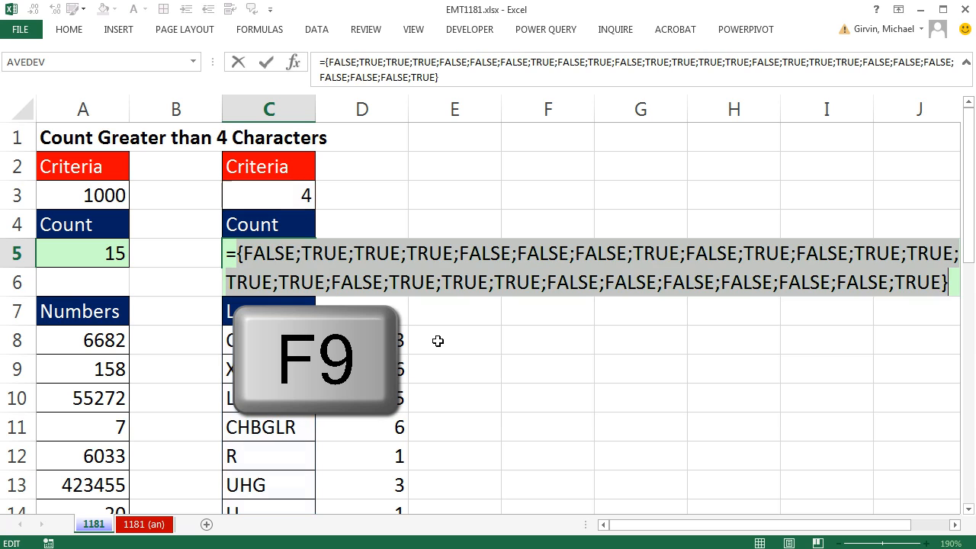
pyautogui.press('f9')
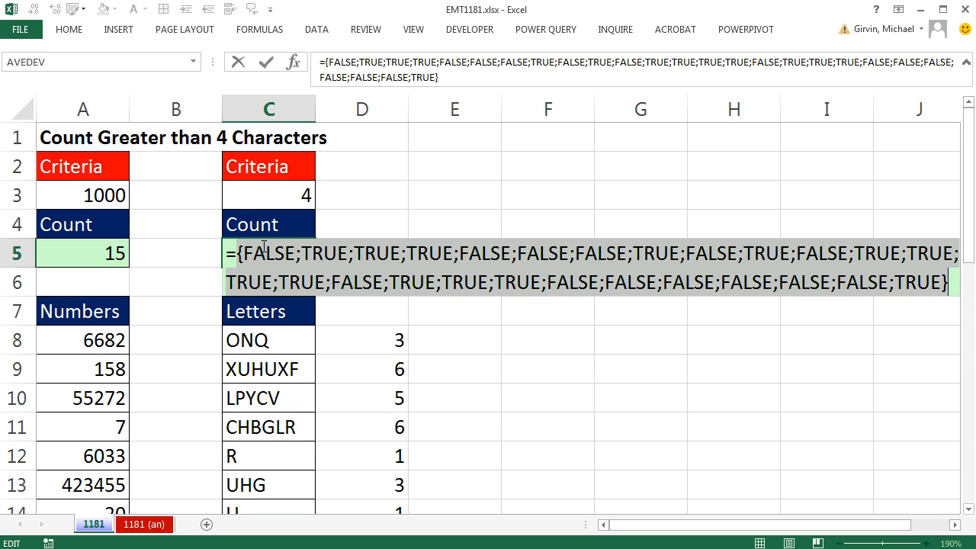
pyautogui.moveTo(299, 371)
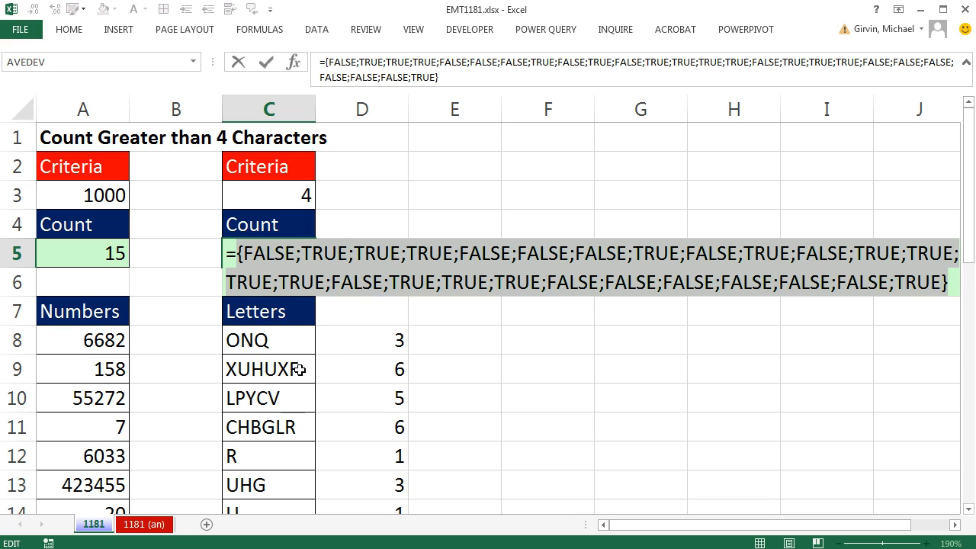
pyautogui.moveTo(311, 403)
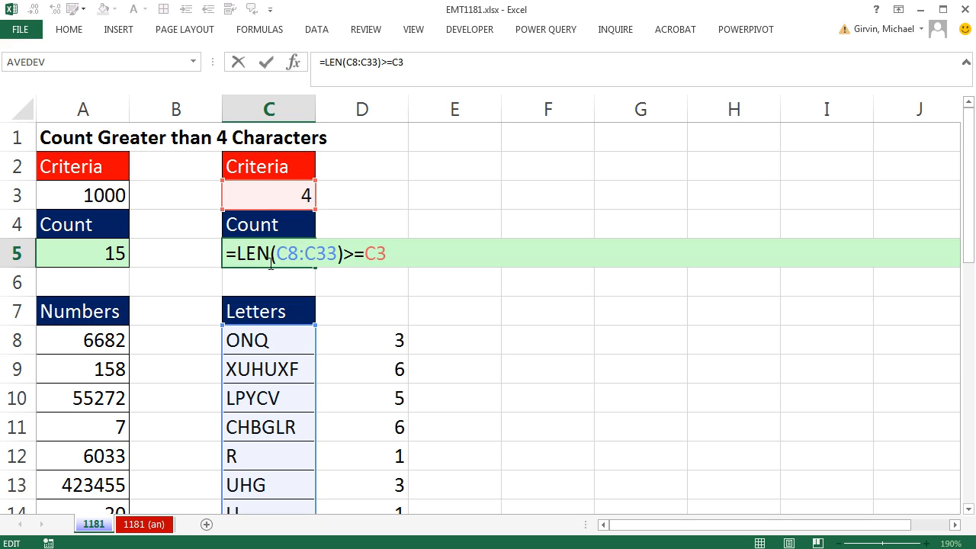
pyautogui.moveTo(281, 282)
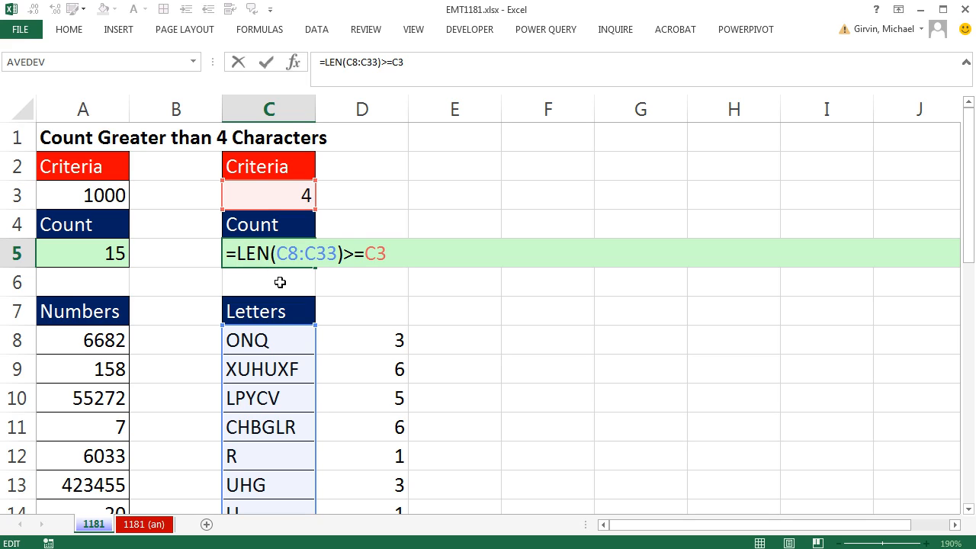
# Step: Wrap C5's LEN(C8:C33)>=C3 comparison in SUMPRODUCT
pyautogui.write('s')
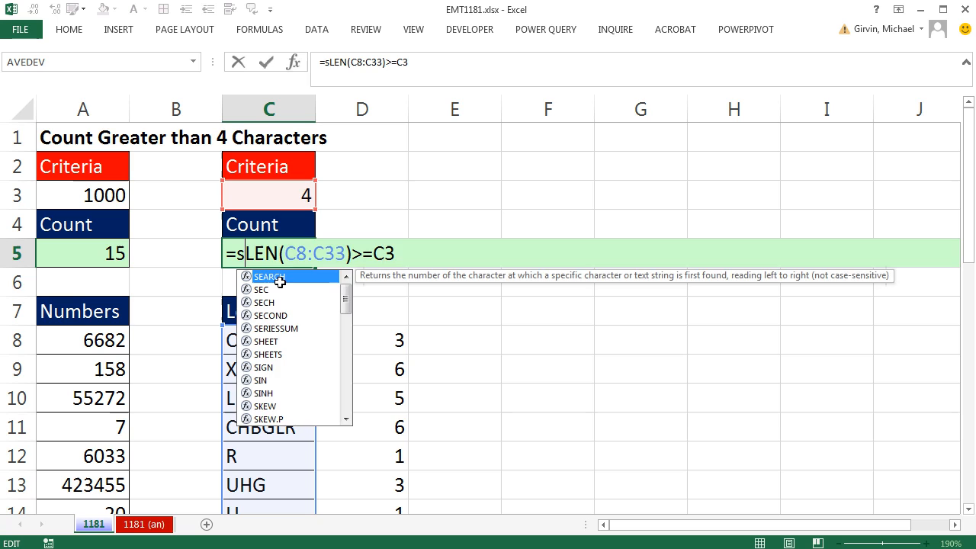
pyautogui.write('ump')
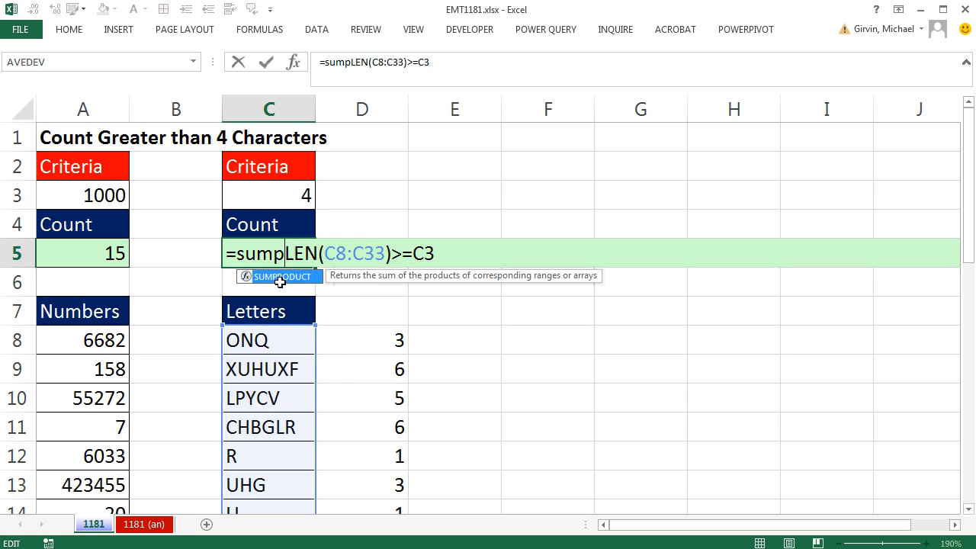
pyautogui.press('Tab')
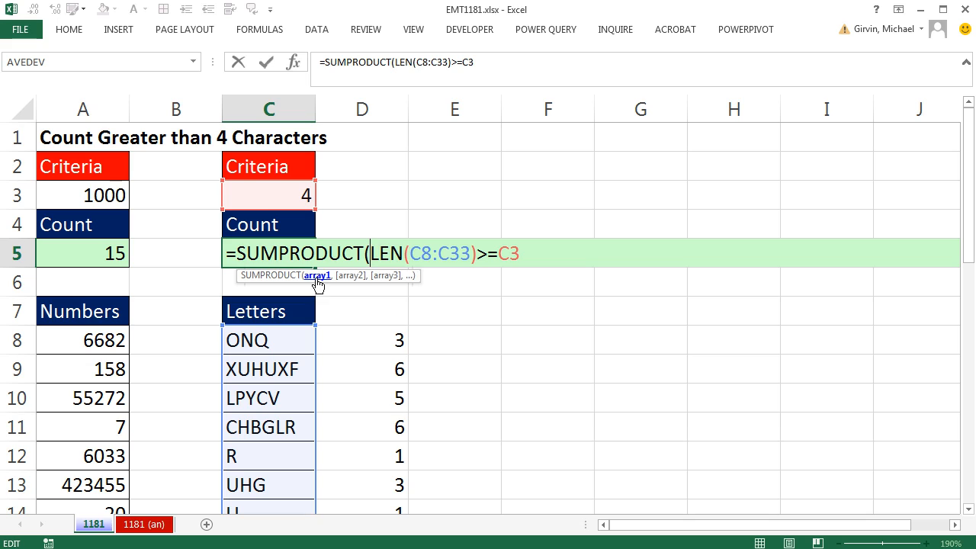
pyautogui.moveTo(328, 288)
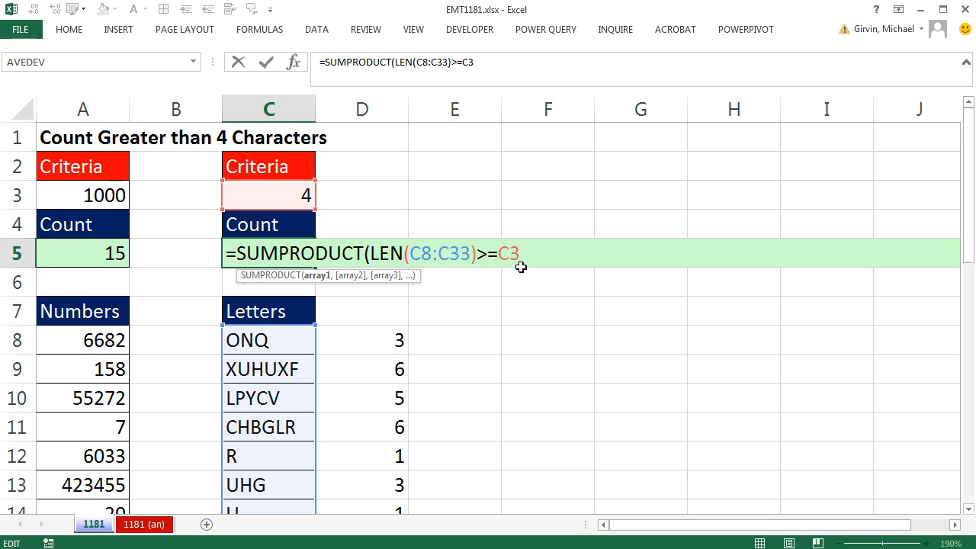
pyautogui.moveTo(322, 290)
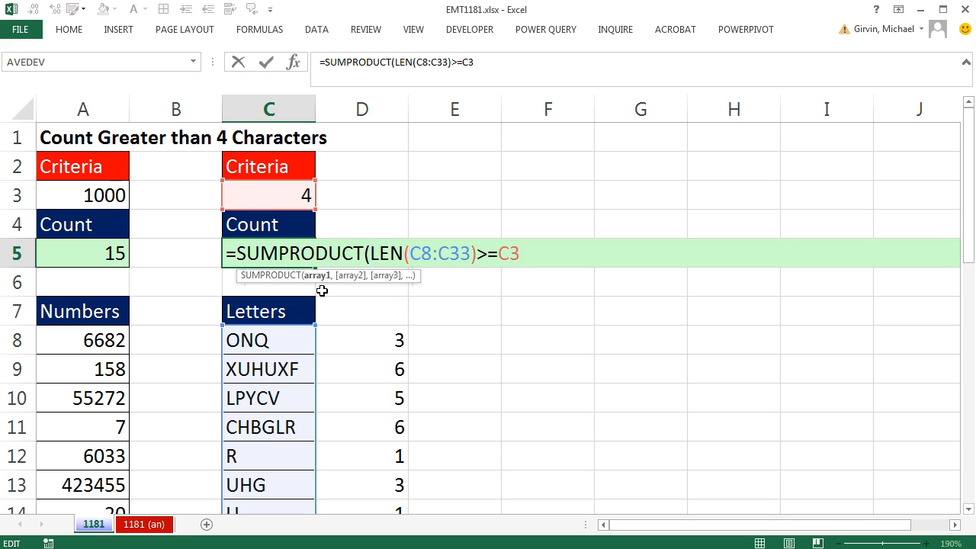
pyautogui.moveTo(310, 305)
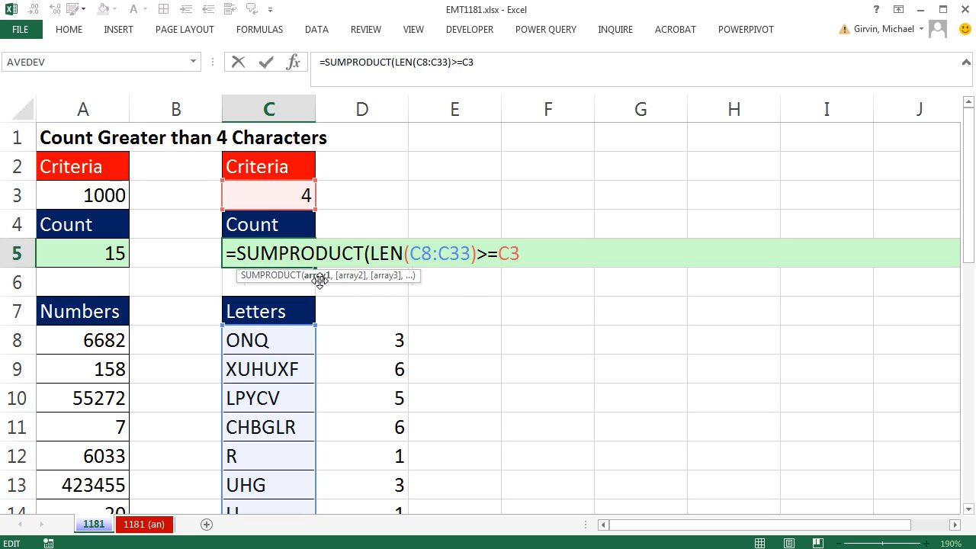
pyautogui.moveTo(592, 305)
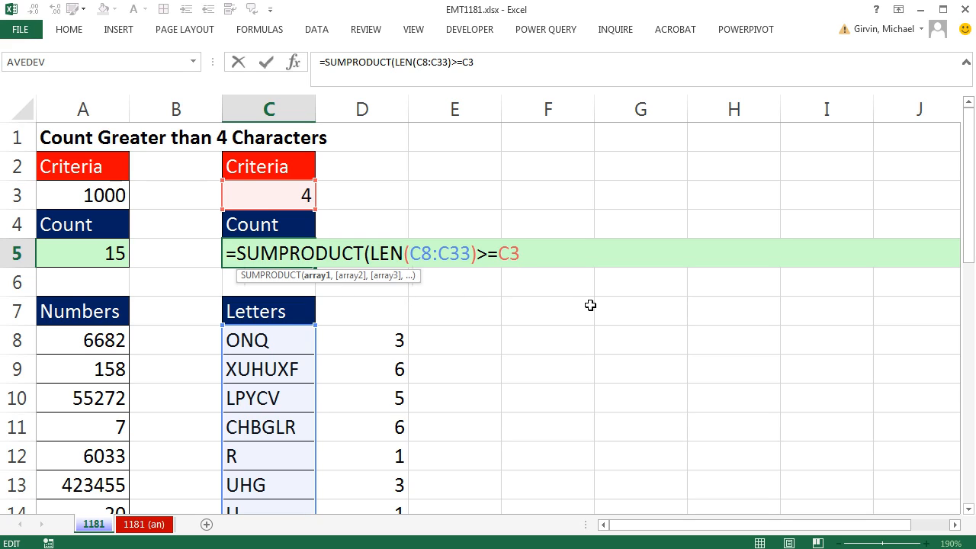
pyautogui.moveTo(328, 290)
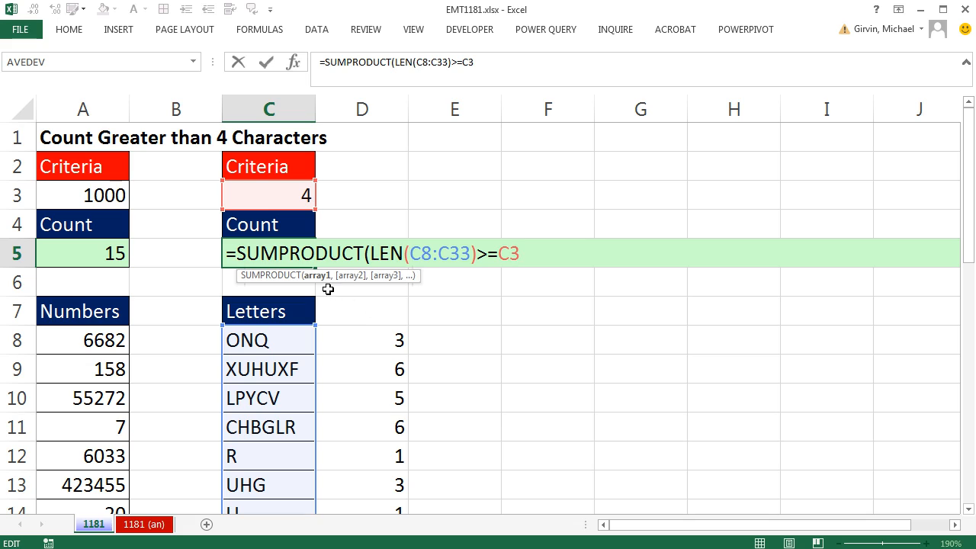
pyautogui.moveTo(317, 285)
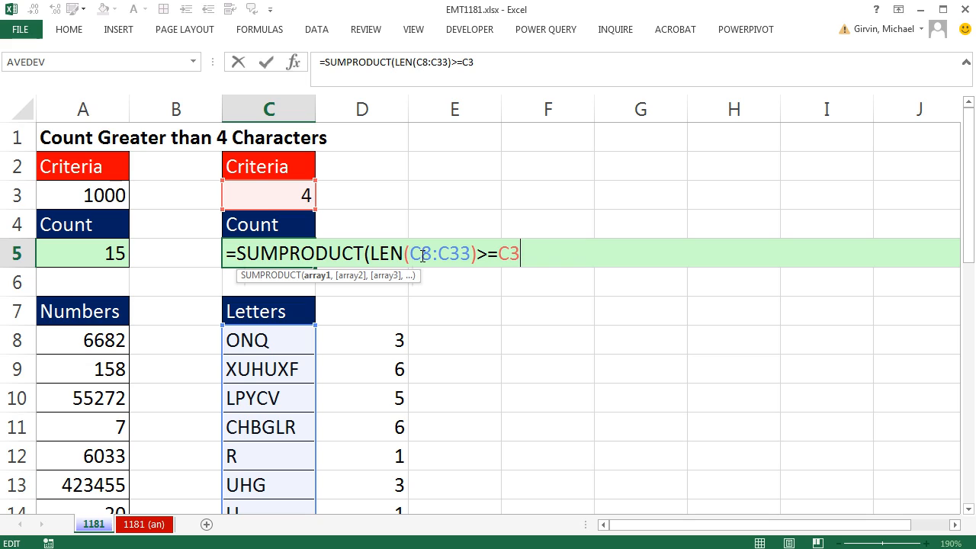
pyautogui.moveTo(540, 314)
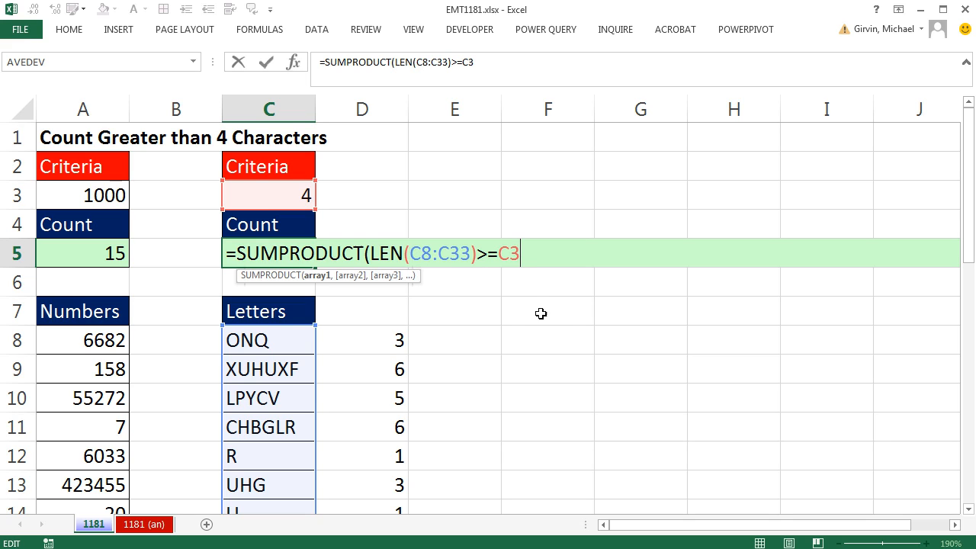
pyautogui.moveTo(567, 342)
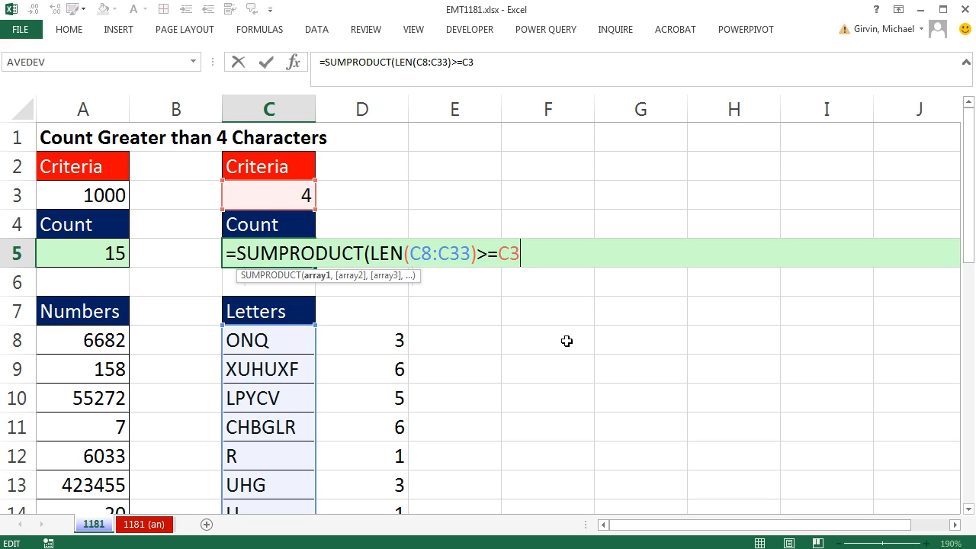
# Step: Close the SUMPRODUCT formula in C5 (returns 0) and reopen it to inspect the TRUE/FALSE comparison
pyautogui.write(')')
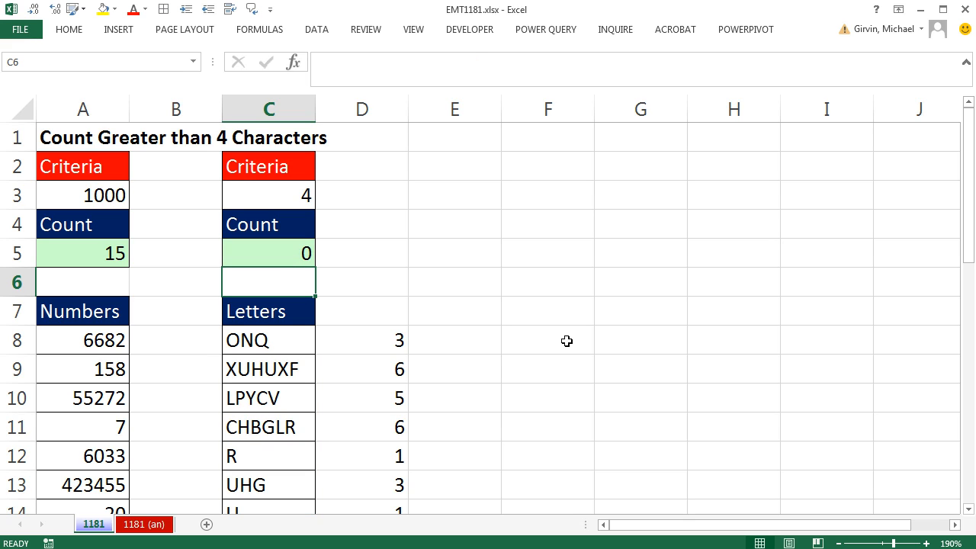
pyautogui.click(269, 253)
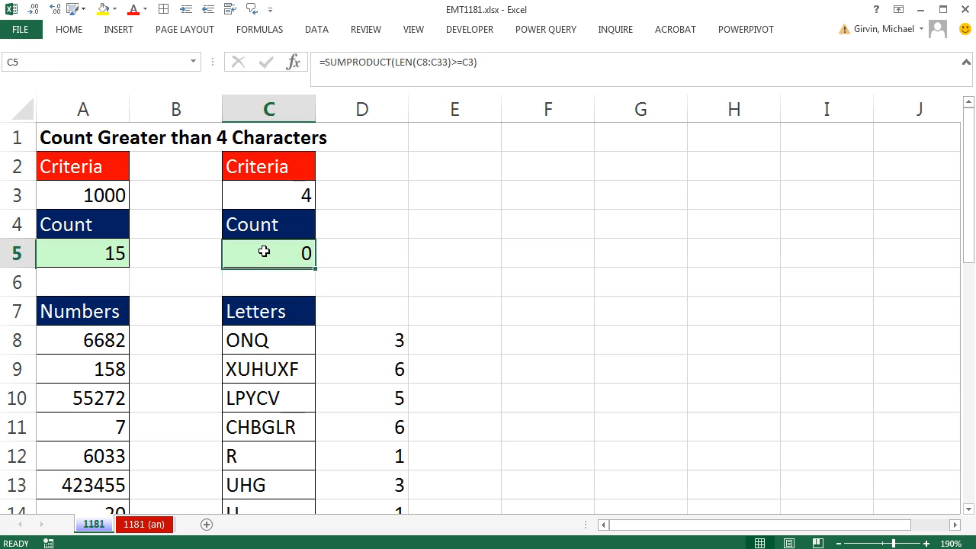
pyautogui.doubleClick(268, 253)
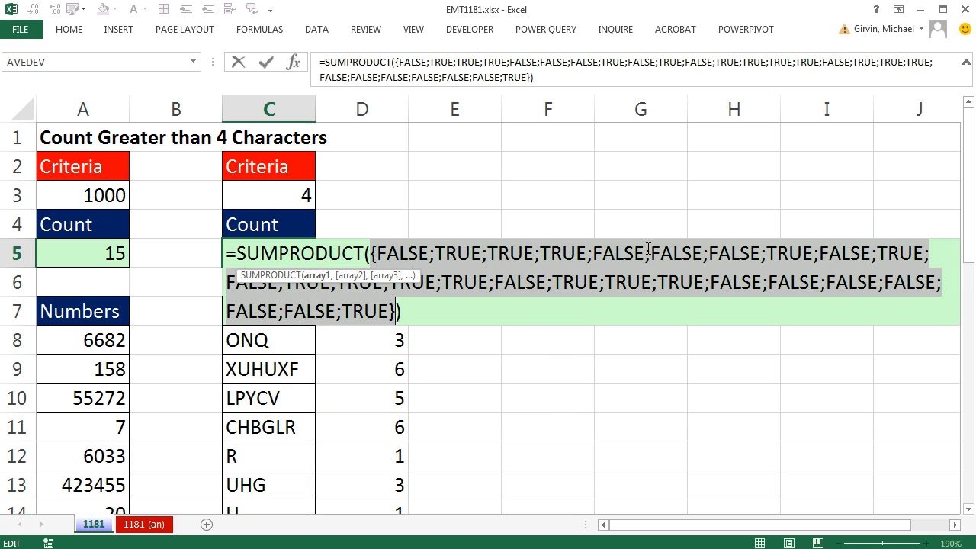
pyautogui.moveTo(698, 231)
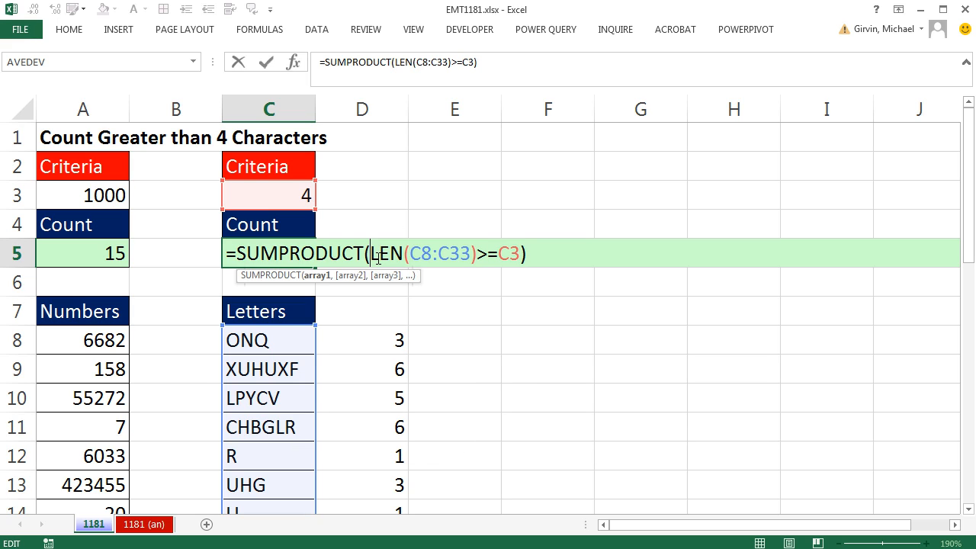
# Step: Wrap the LEN comparison in a double negative, preview it as 1s and 0s, then restore the formula
pyautogui.write('--')
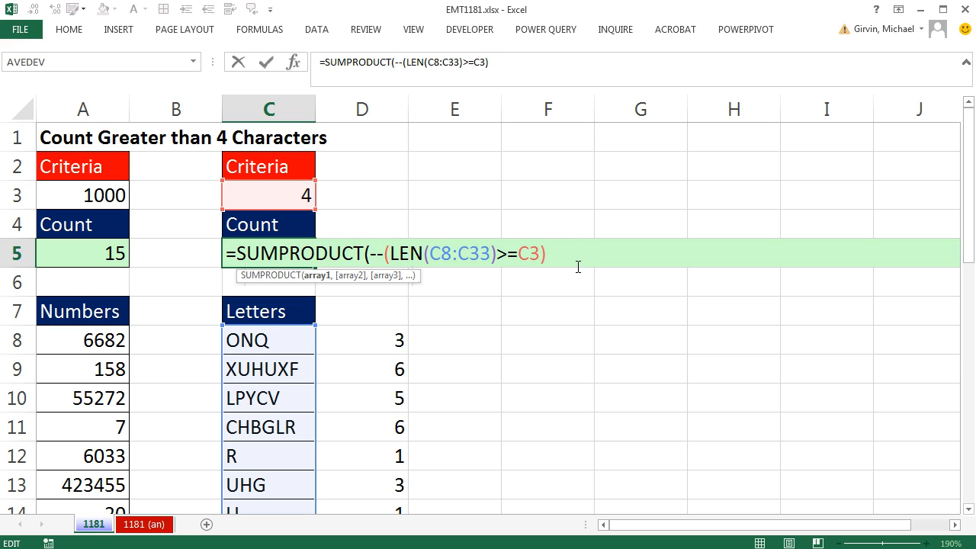
pyautogui.write(')')
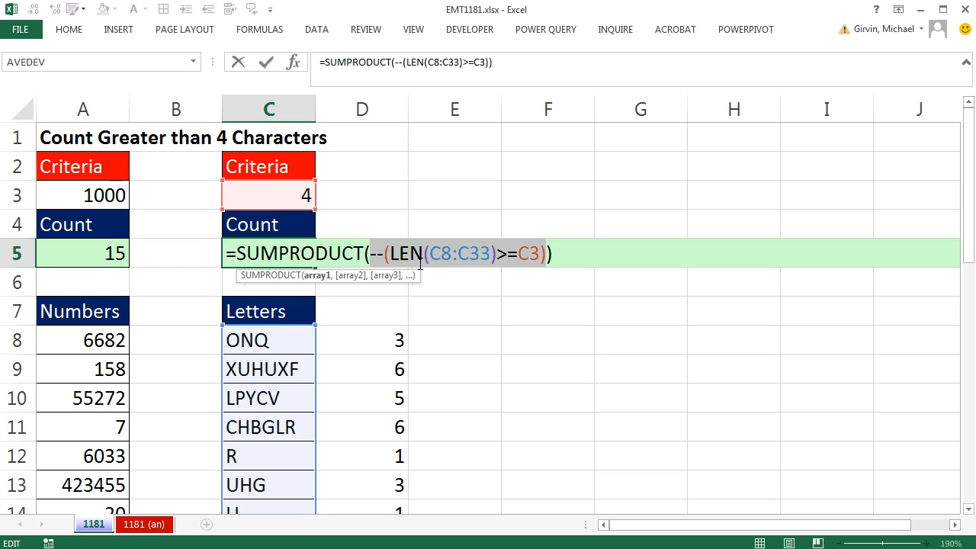
pyautogui.press('f9')
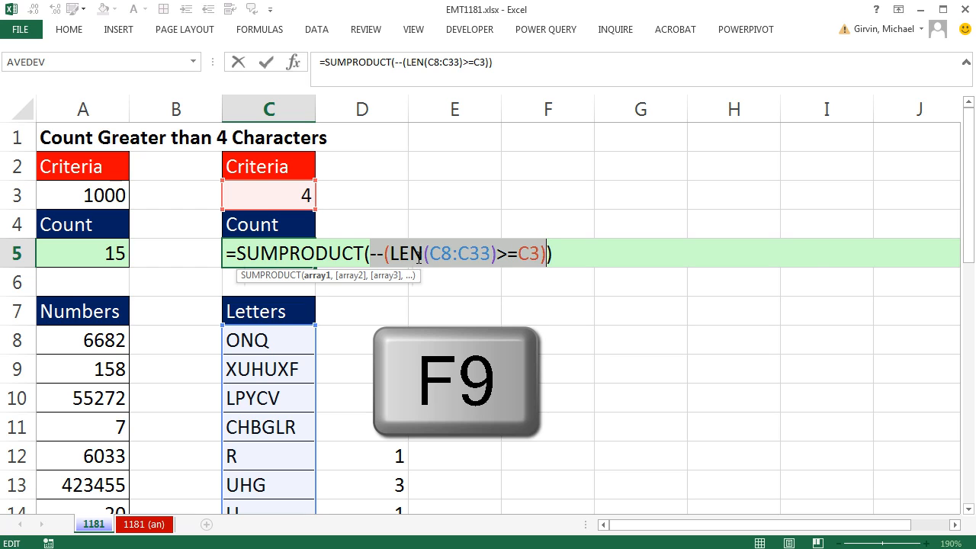
pyautogui.press('f9')
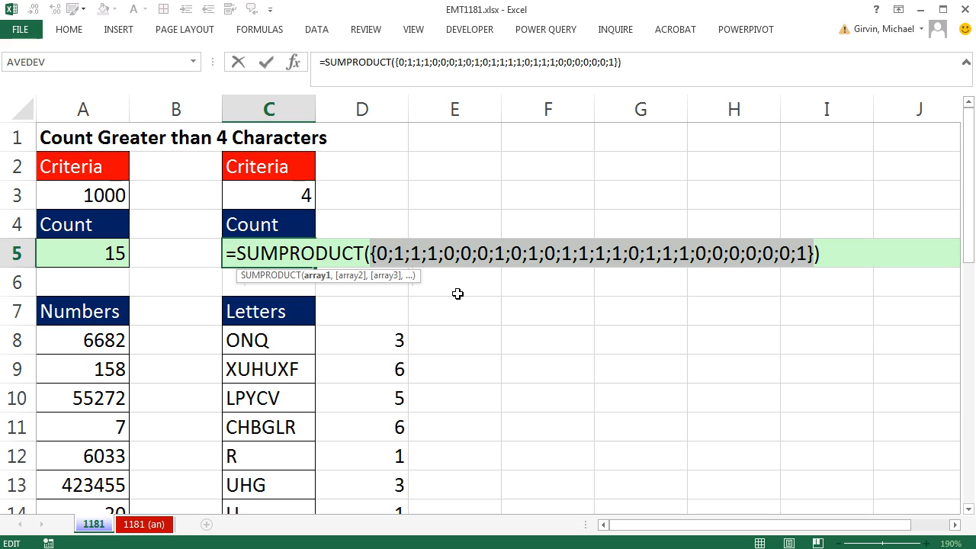
pyautogui.moveTo(391, 168)
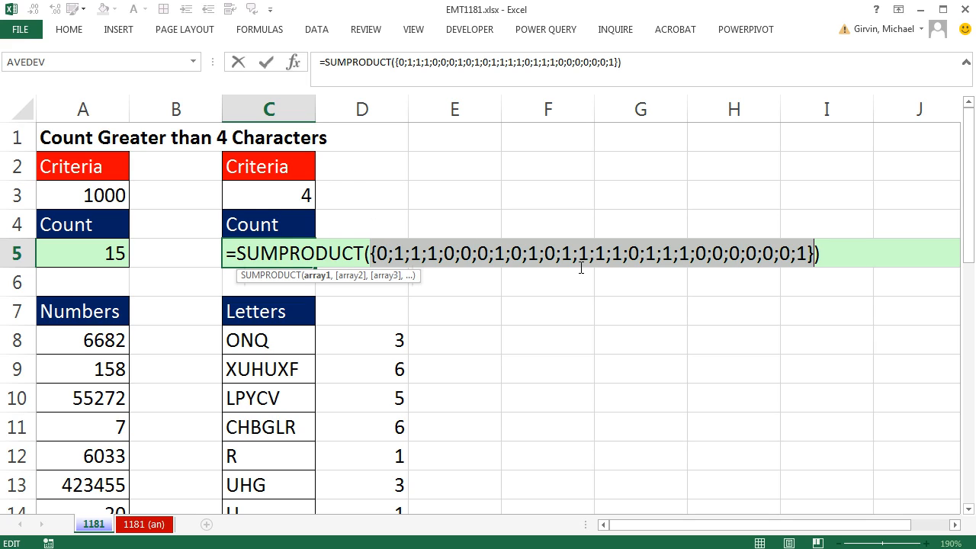
pyautogui.press('ctrl+z')
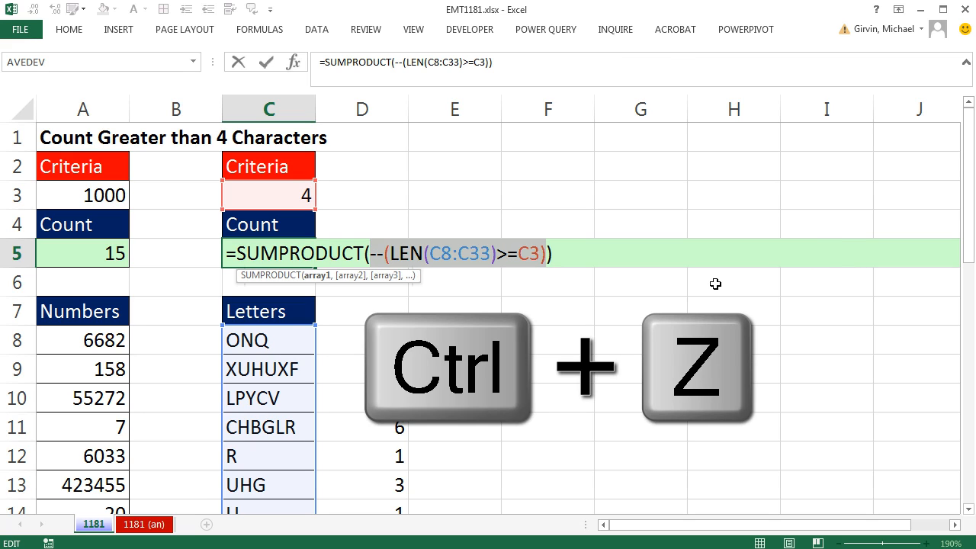
pyautogui.press('ctrl+z')
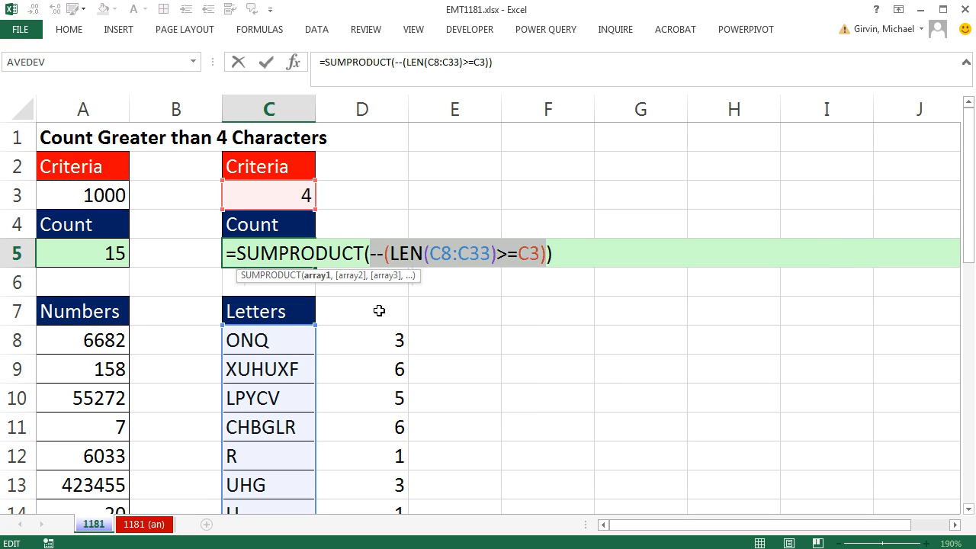
pyautogui.moveTo(464, 281)
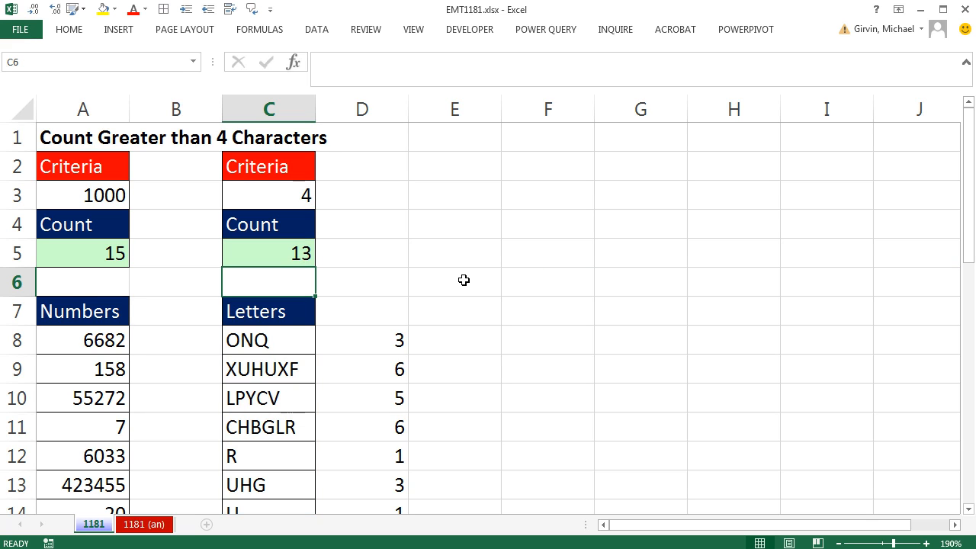
pyautogui.moveTo(286, 348)
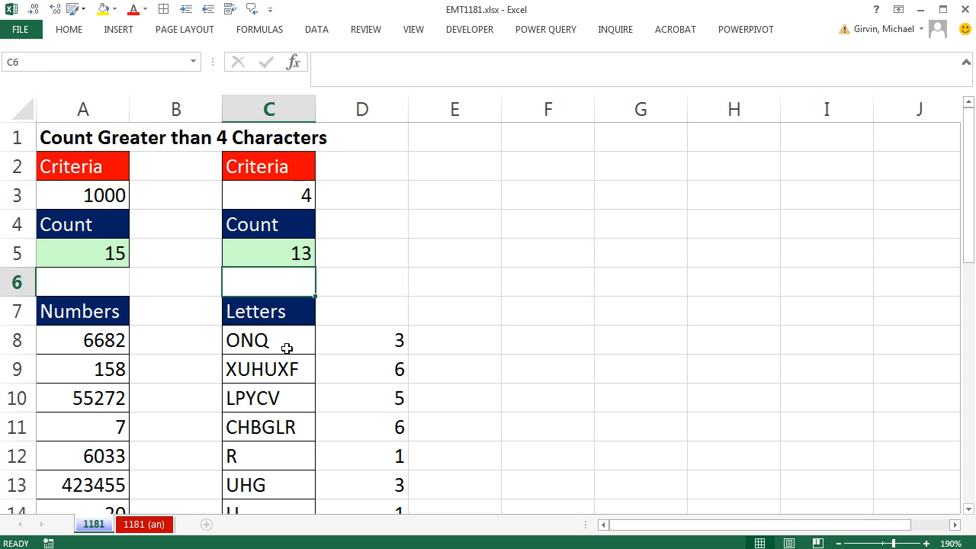
# Step: Edit ONQ to ONQR, then inspect the COUNTIFS formula behind the numbers count in A5
pyautogui.doubleClick(245, 340)
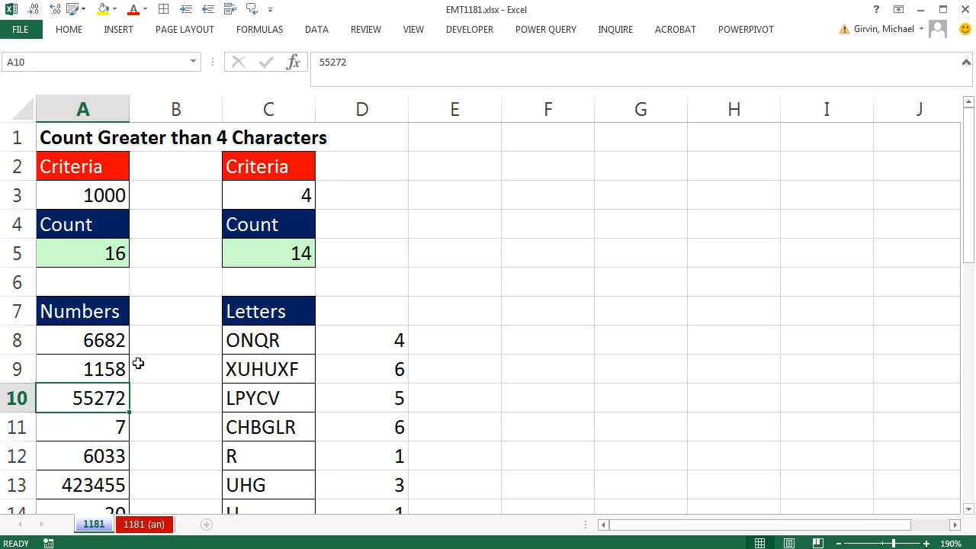
pyautogui.click(83, 253)
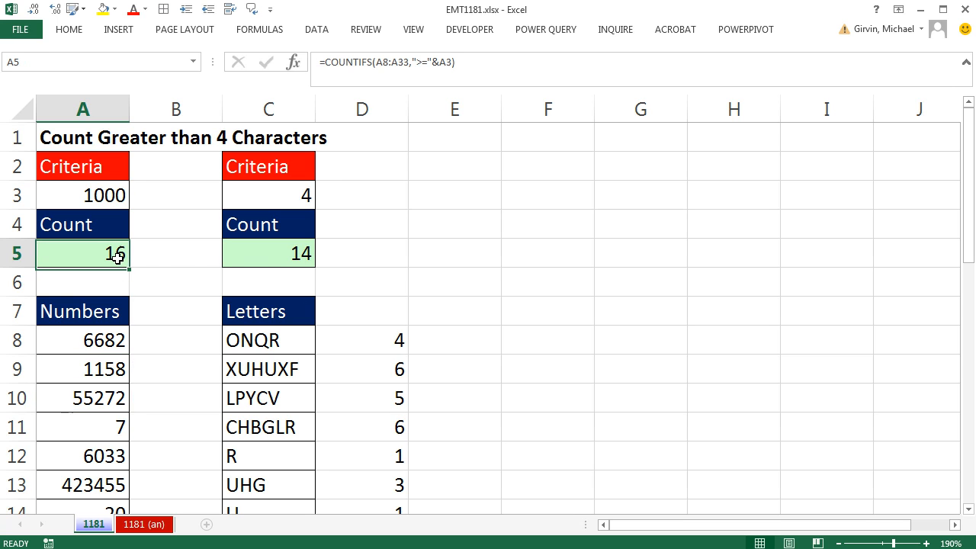
pyautogui.doubleClick(84, 253)
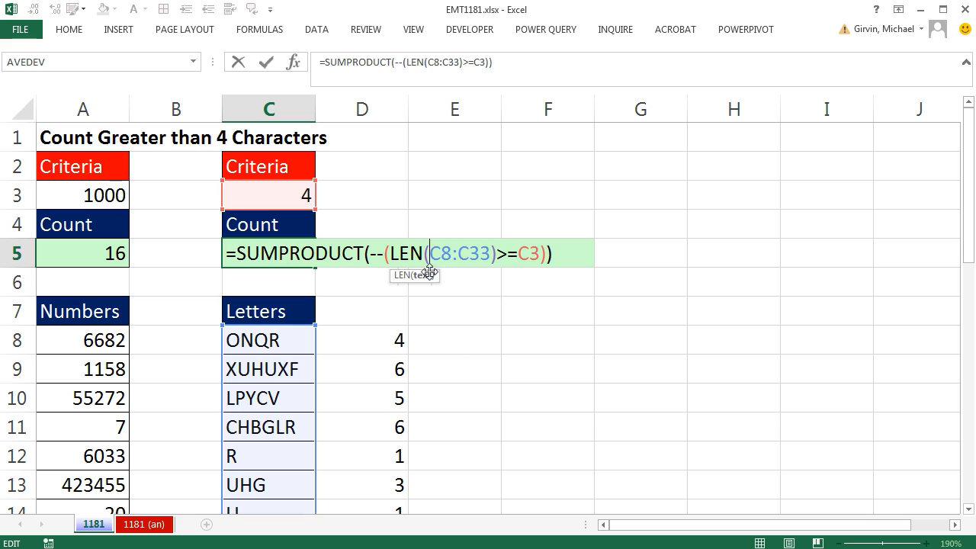
pyautogui.moveTo(475, 293)
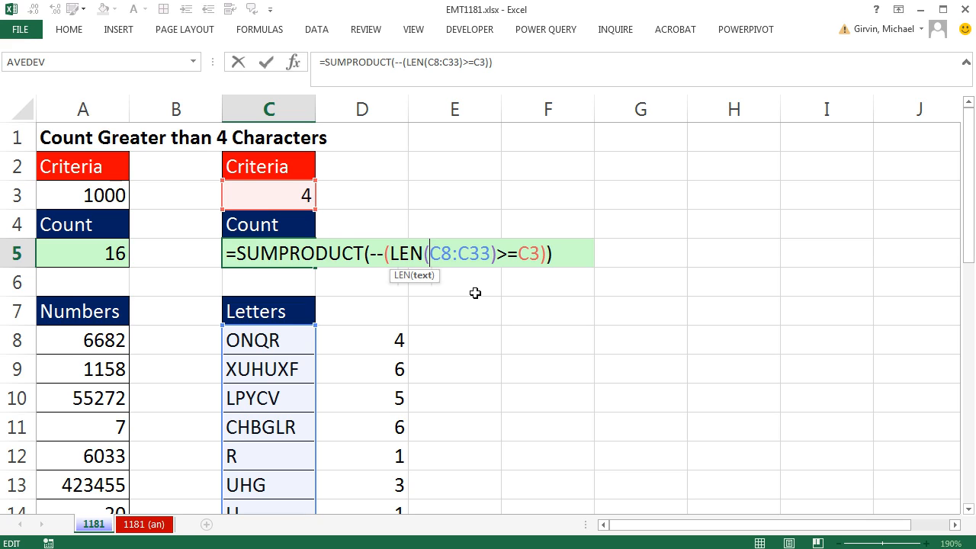